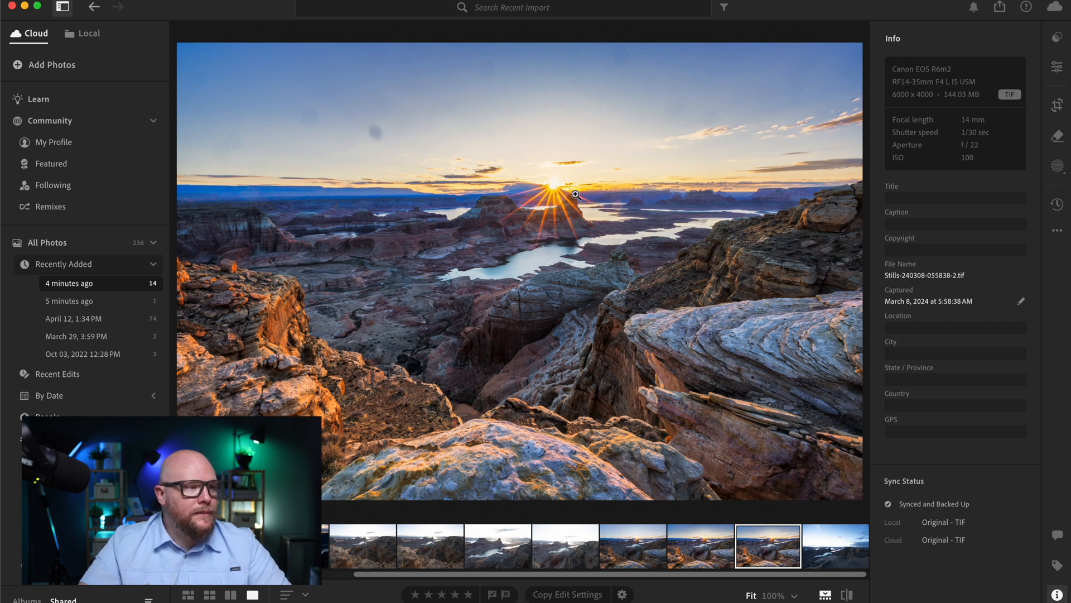
mouse_move(554, 207)
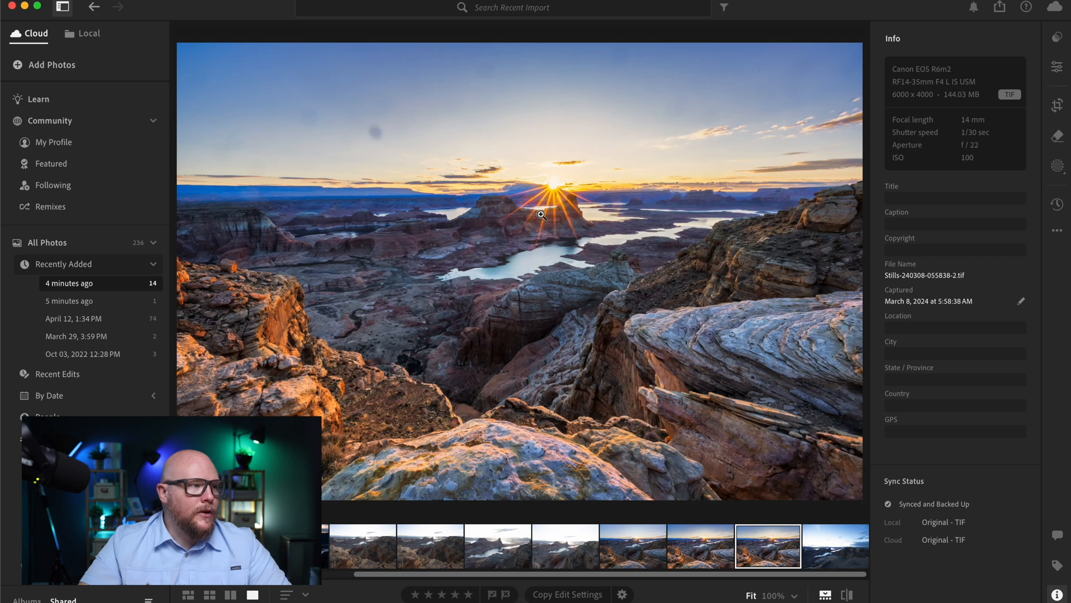
mouse_move(742, 318)
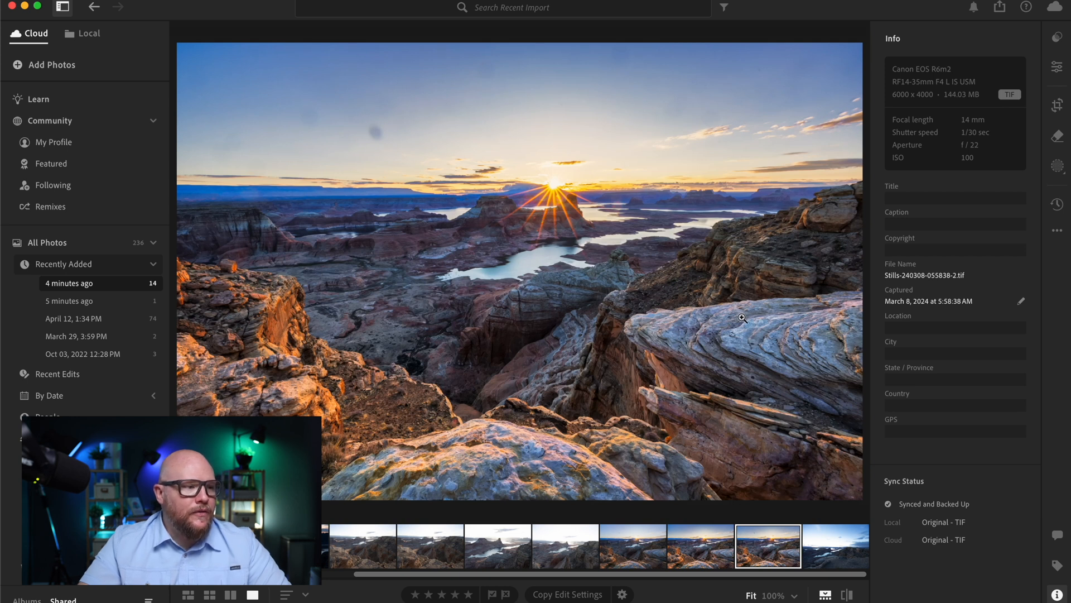
mouse_move(476, 202)
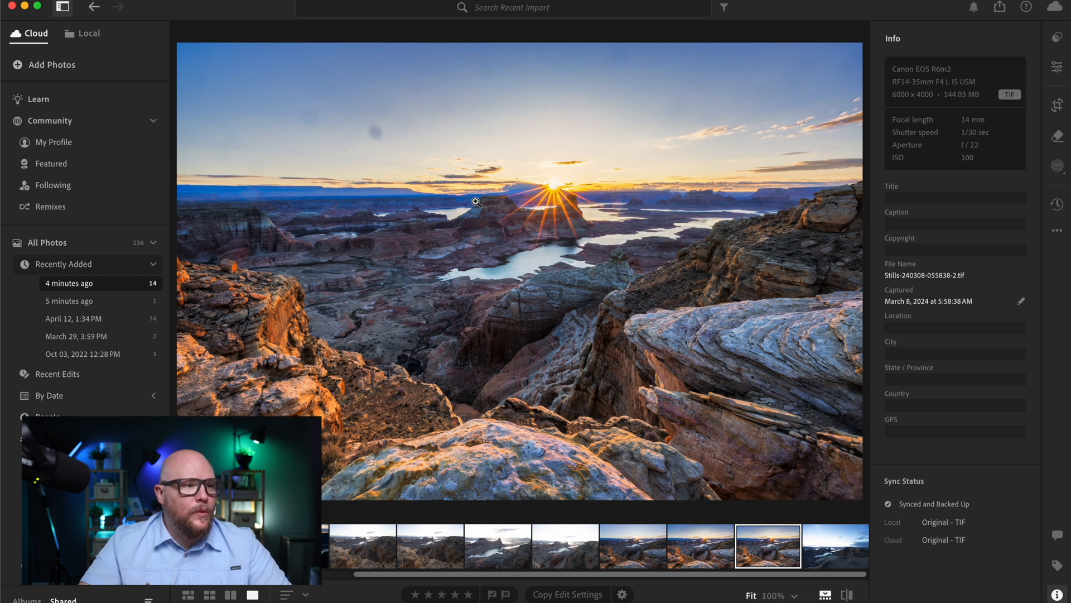
mouse_move(529, 68)
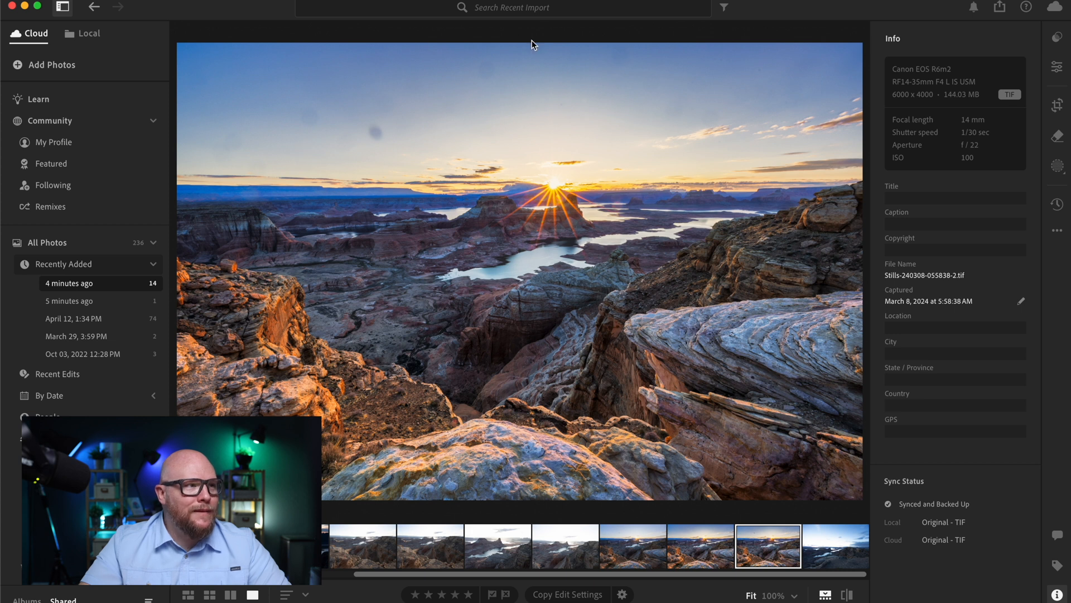
mouse_move(350, 93)
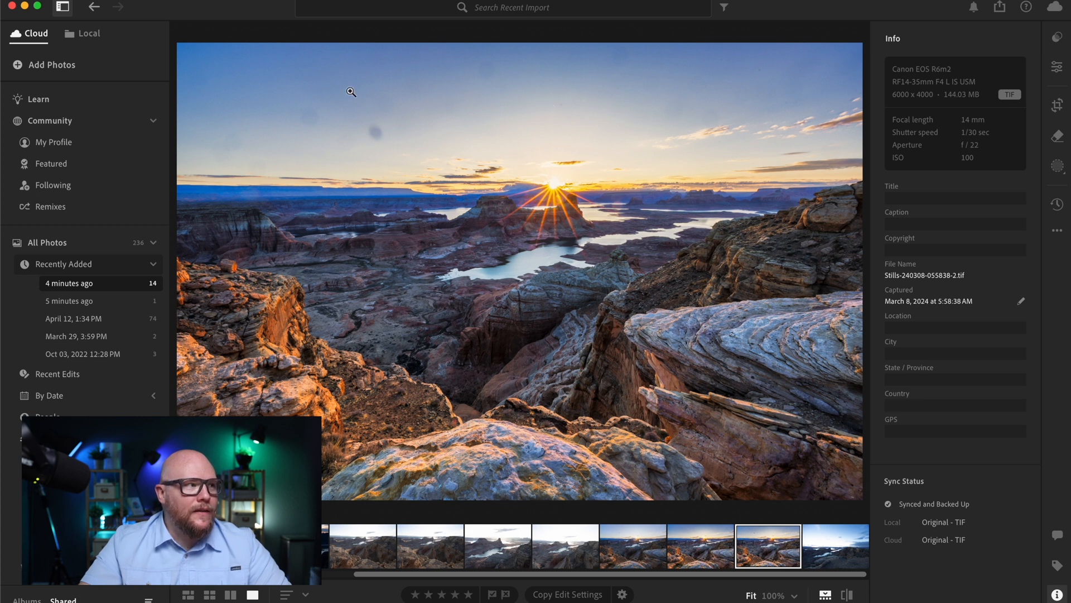
mouse_move(741, 78)
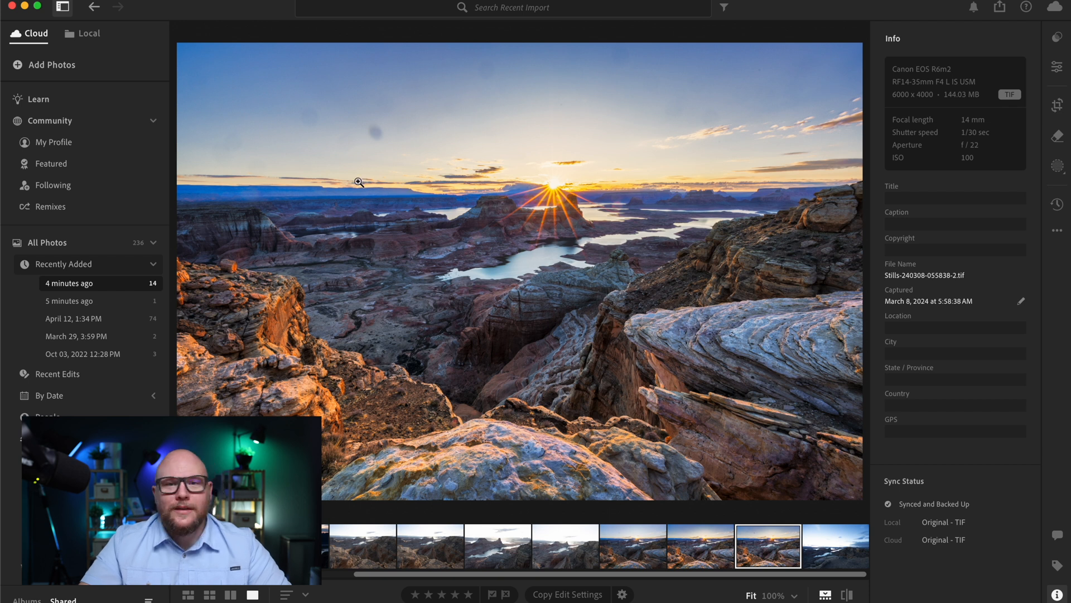
mouse_move(383, 152)
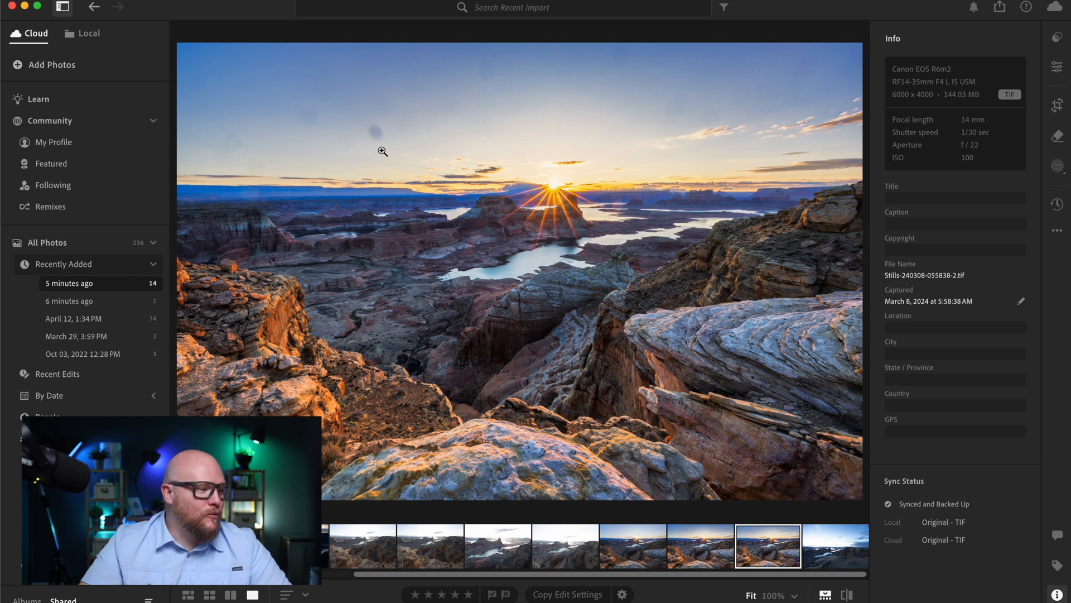
mouse_move(441, 156)
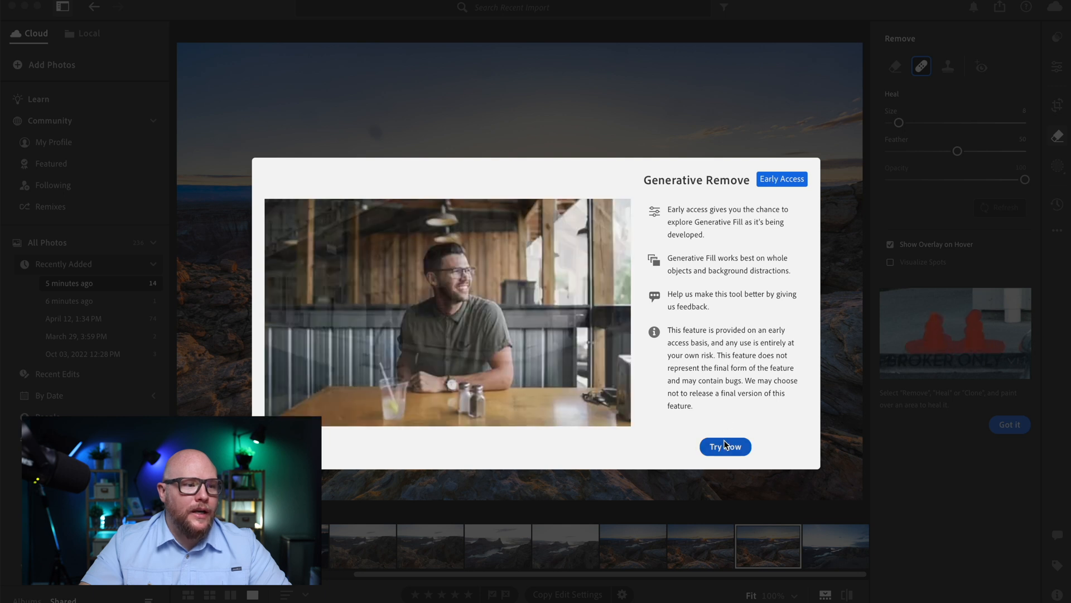
Accept the generative AI terms and set the healing brush to size 19, feather 56.
left_click(725, 447)
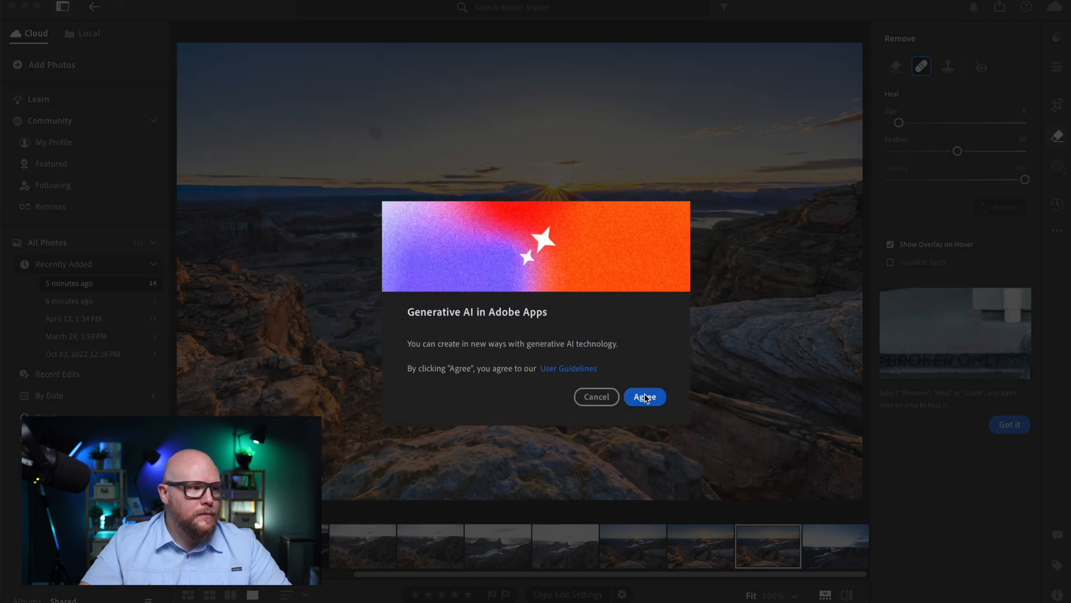
left_click(643, 396)
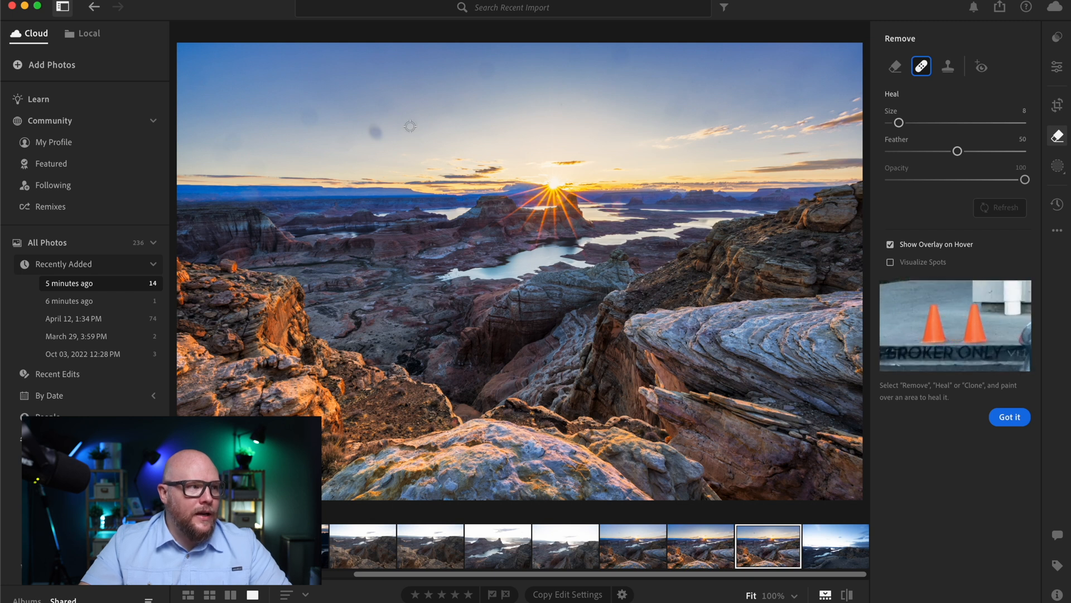
left_click_drag(897, 123, 918, 123)
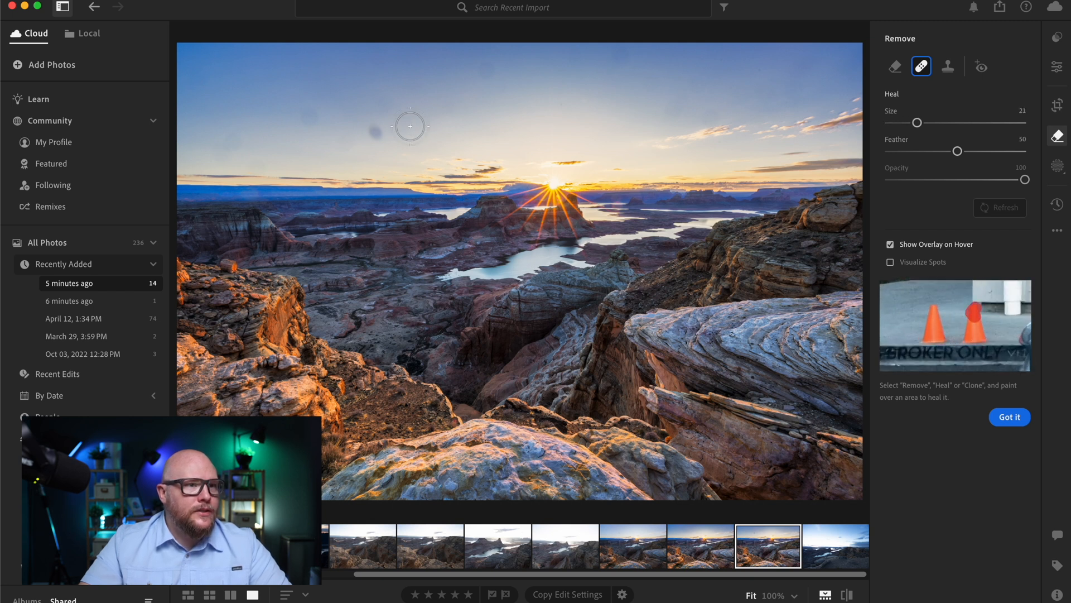
left_click_drag(918, 123, 907, 122)
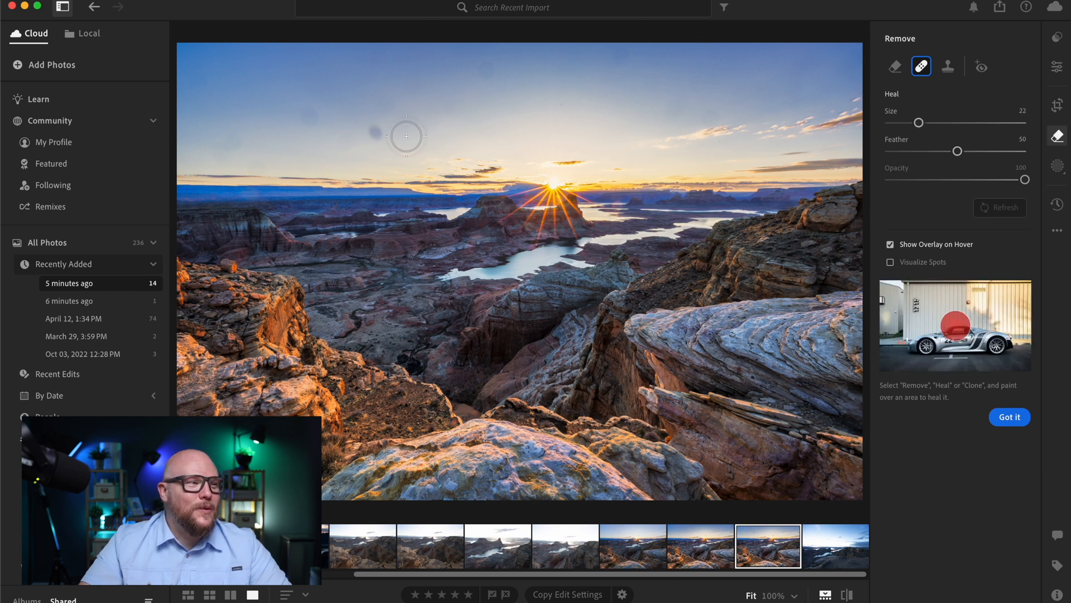
left_click_drag(920, 122, 913, 122)
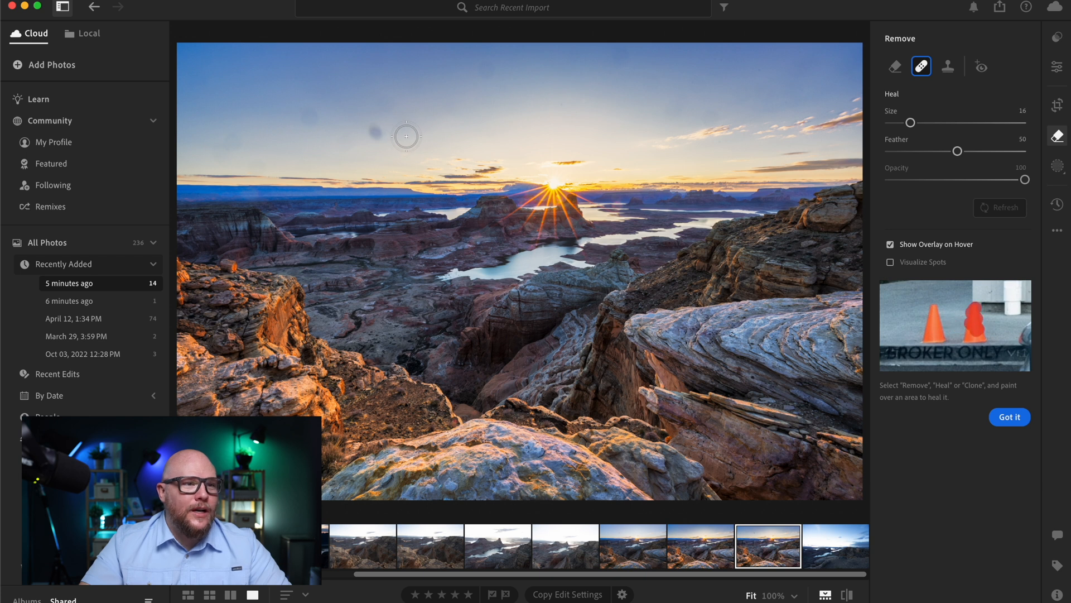
left_click_drag(911, 123, 914, 123)
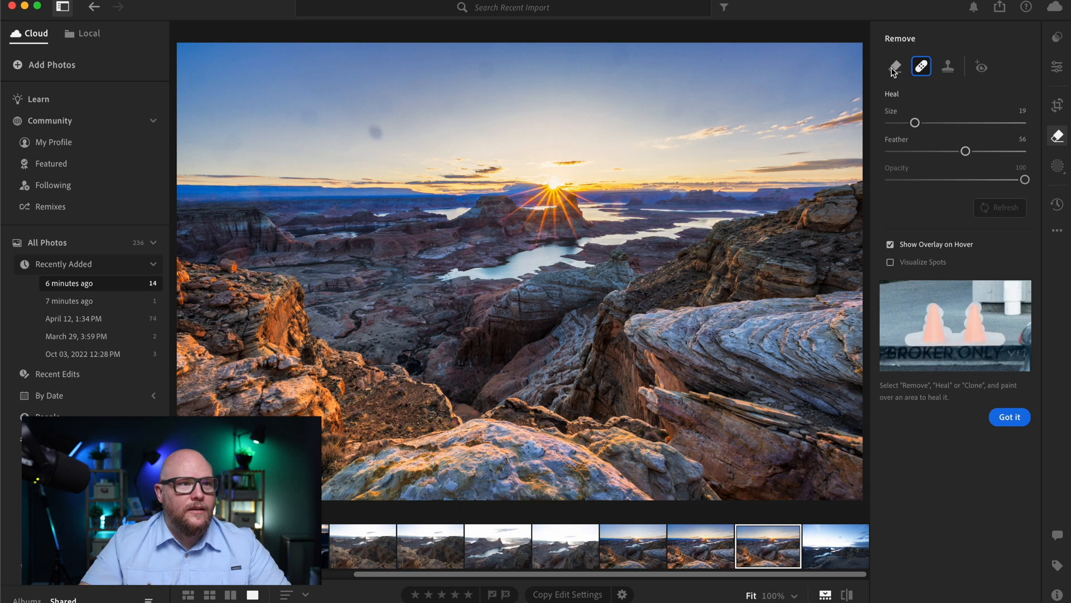
Switch to Remove with Object Aware on and remove the first dust spot in the sky.
left_click(894, 66)
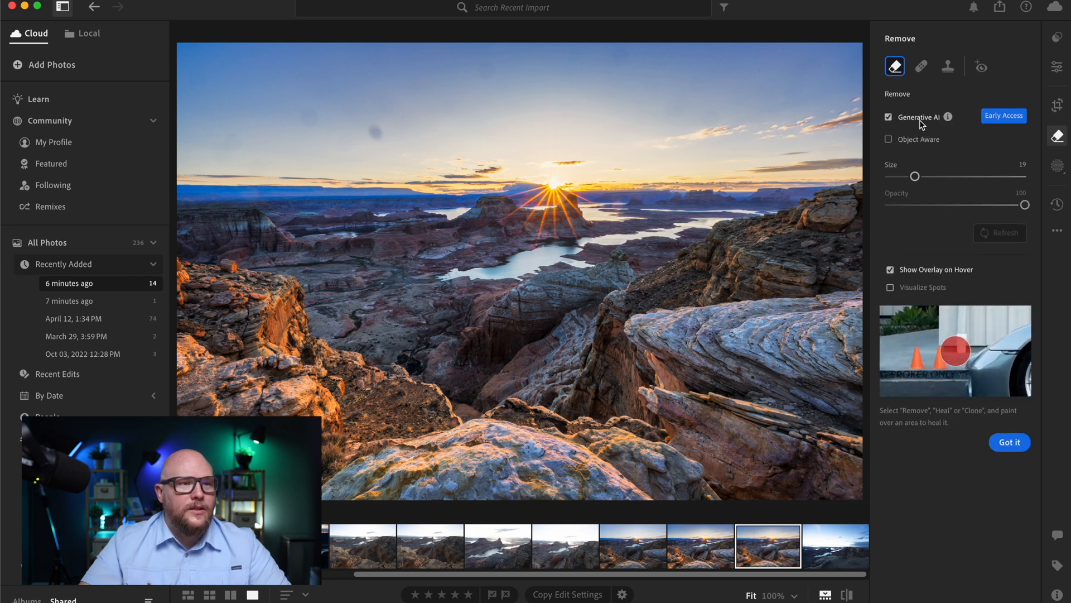
left_click(889, 140)
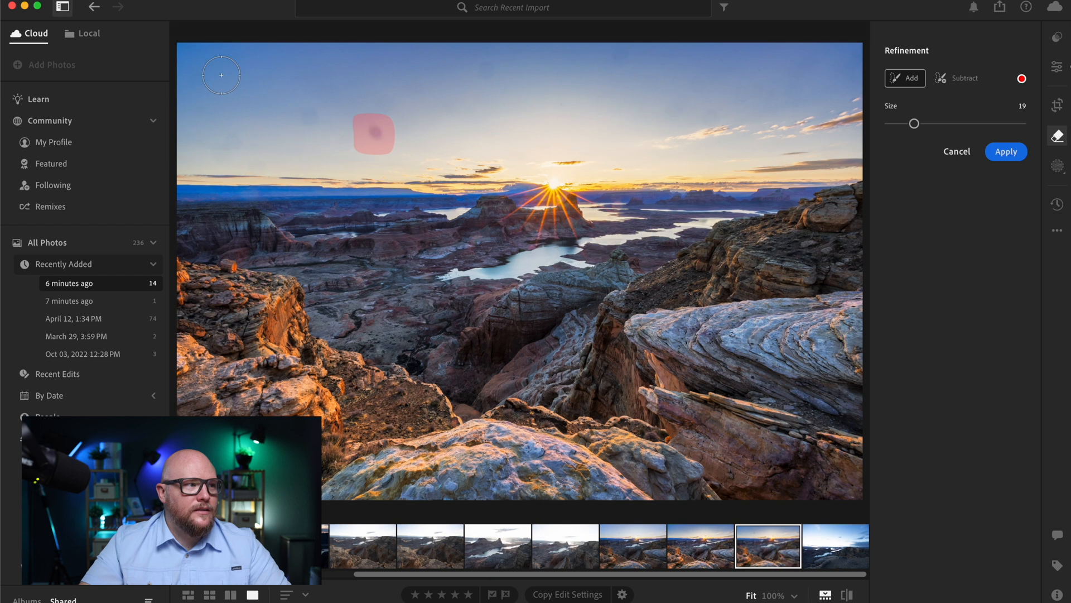
mouse_move(301, 112)
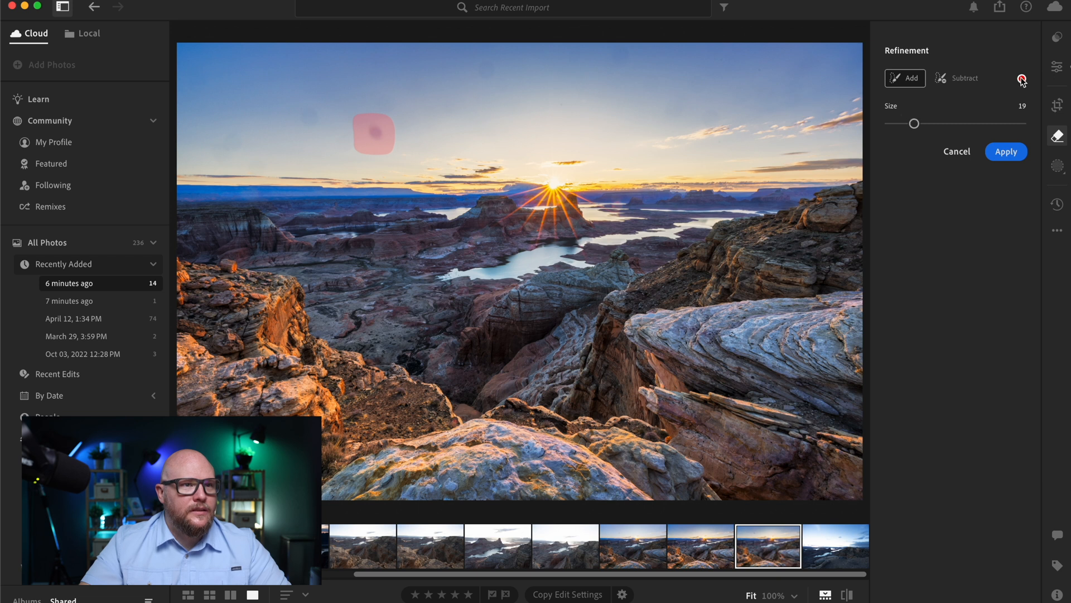
left_click(1006, 150)
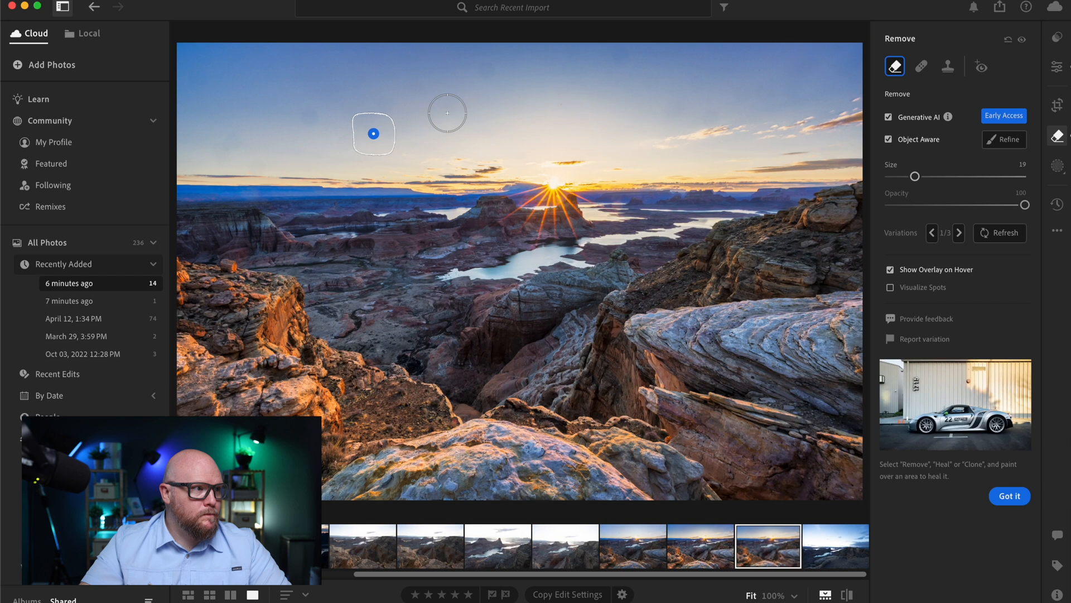
mouse_move(307, 116)
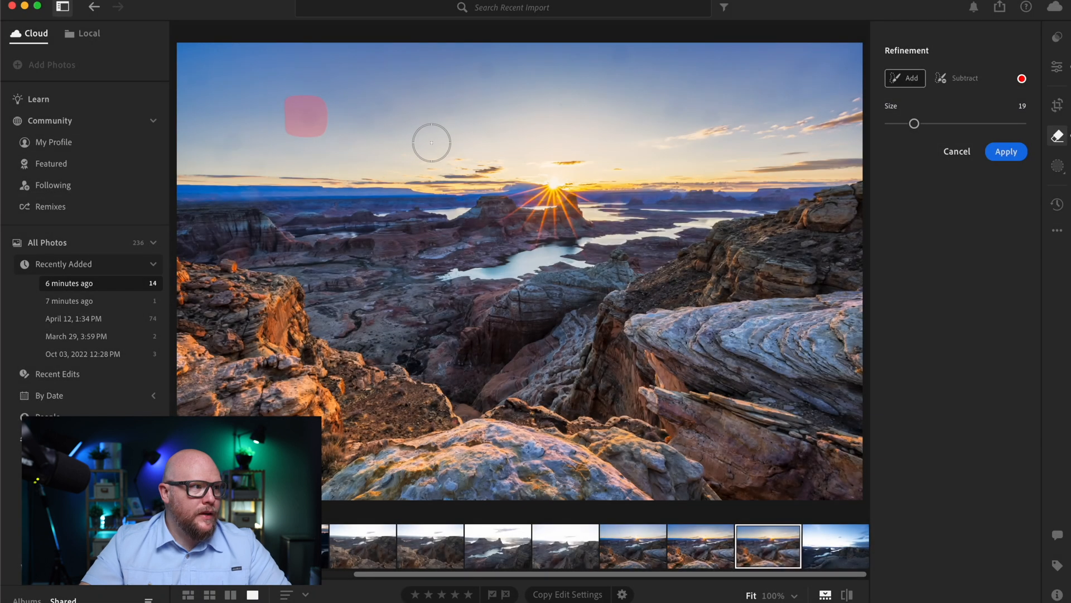
Remove two more sky spots, including the one at the top of the sky.
left_click(304, 130)
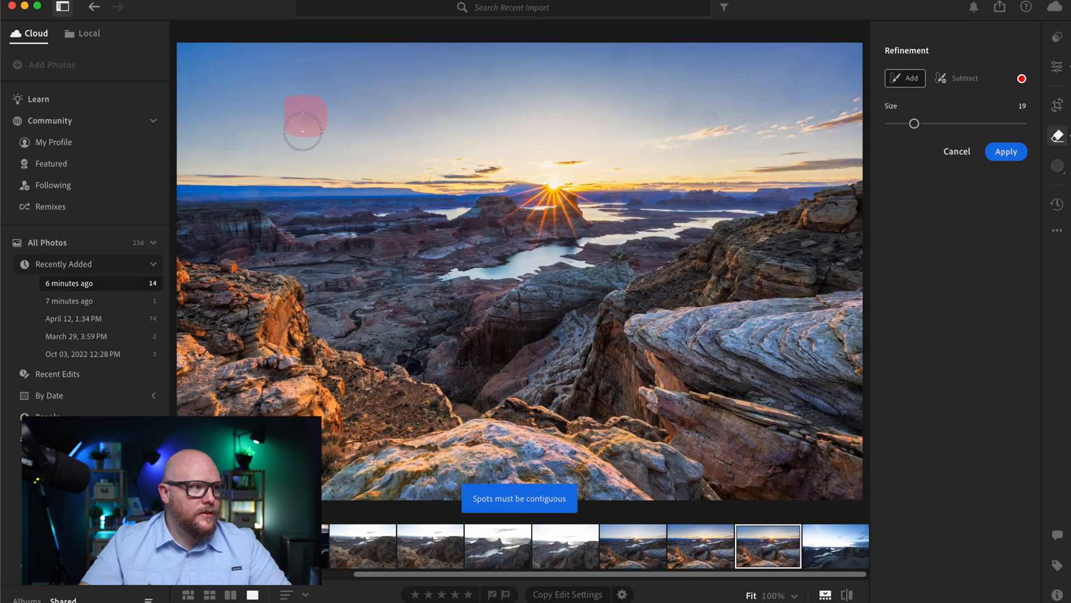
mouse_move(650, 63)
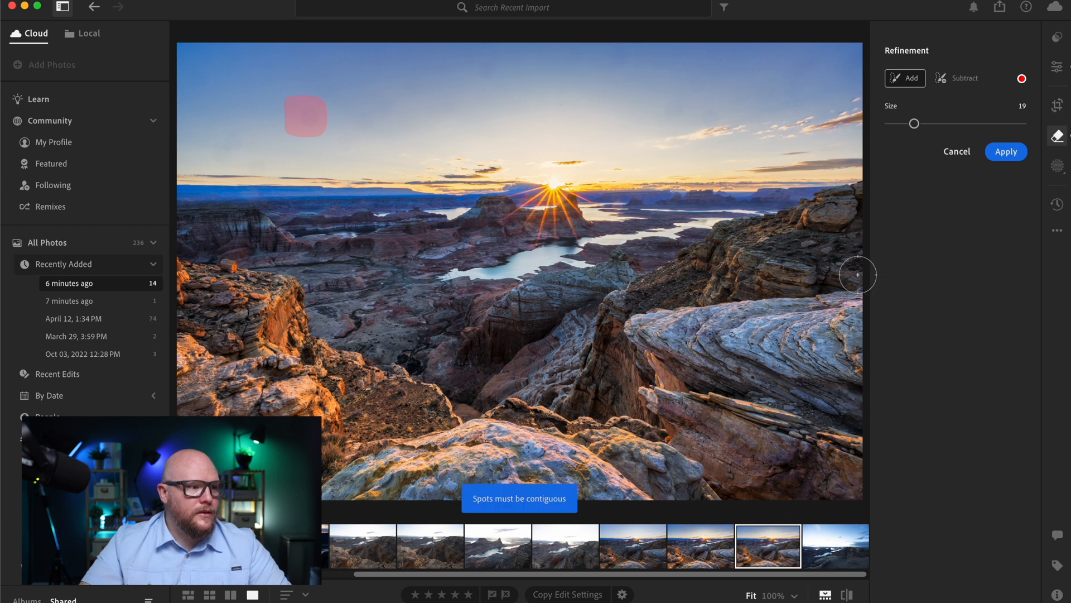
left_click(1005, 150)
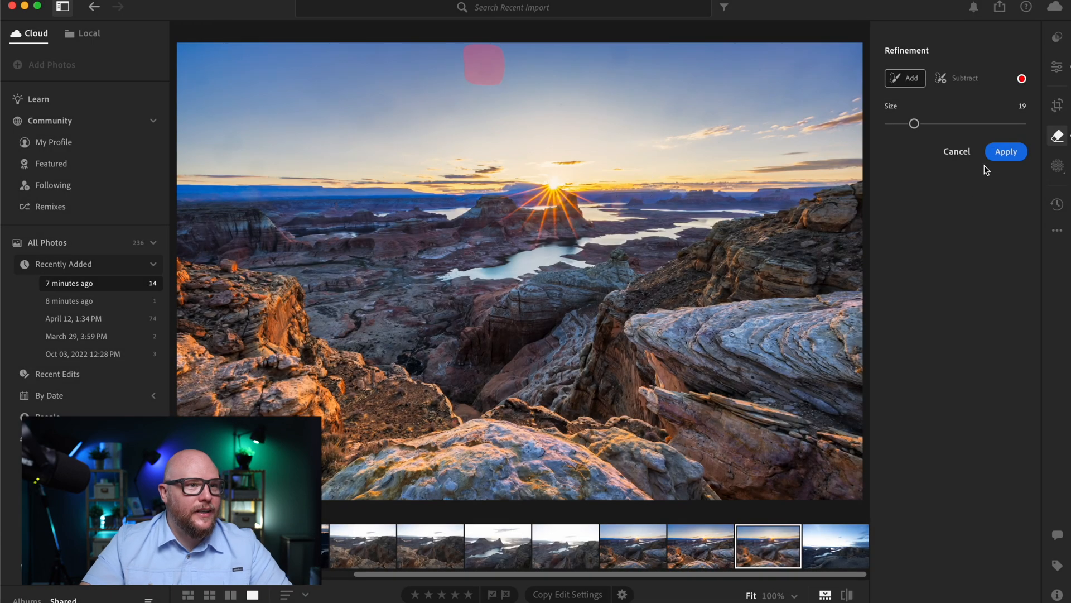
left_click(1005, 151)
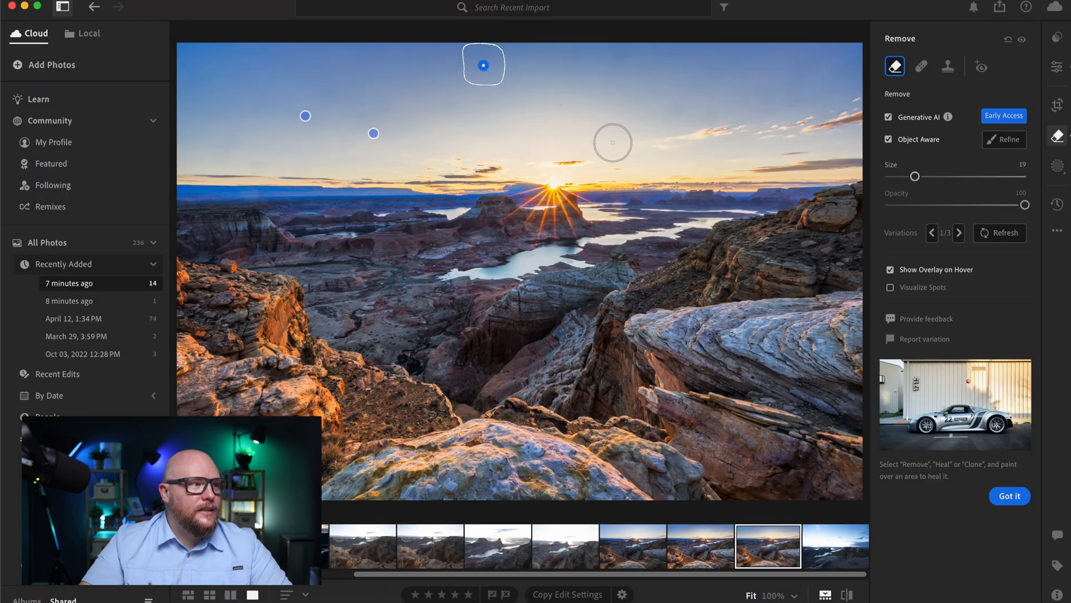
mouse_move(834, 103)
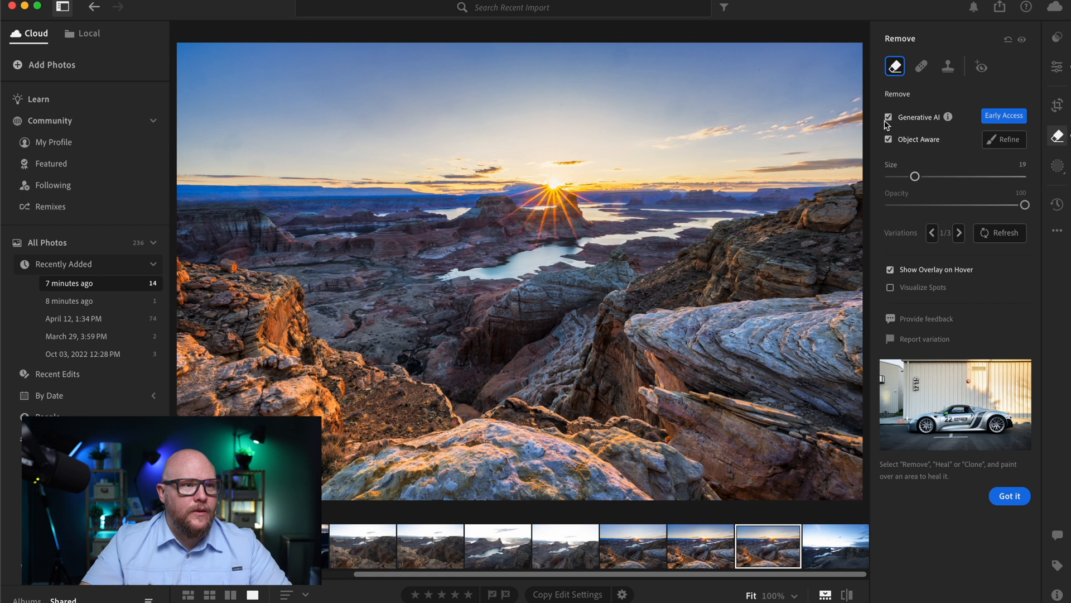
Re-enable Generative AI for the removals and cycle through the generated variations.
left_click(889, 117)
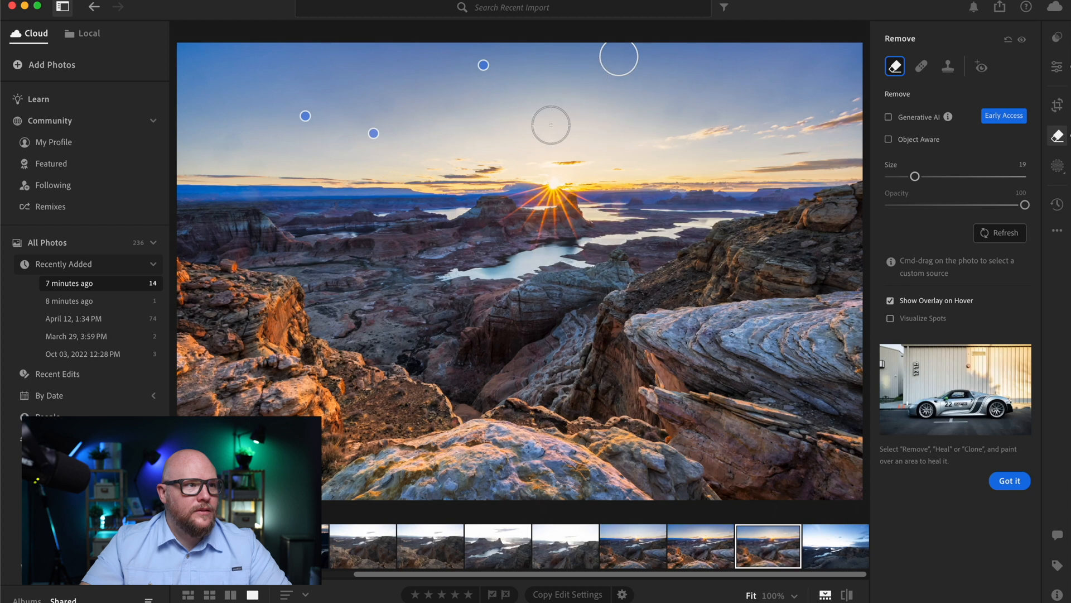
mouse_move(711, 111)
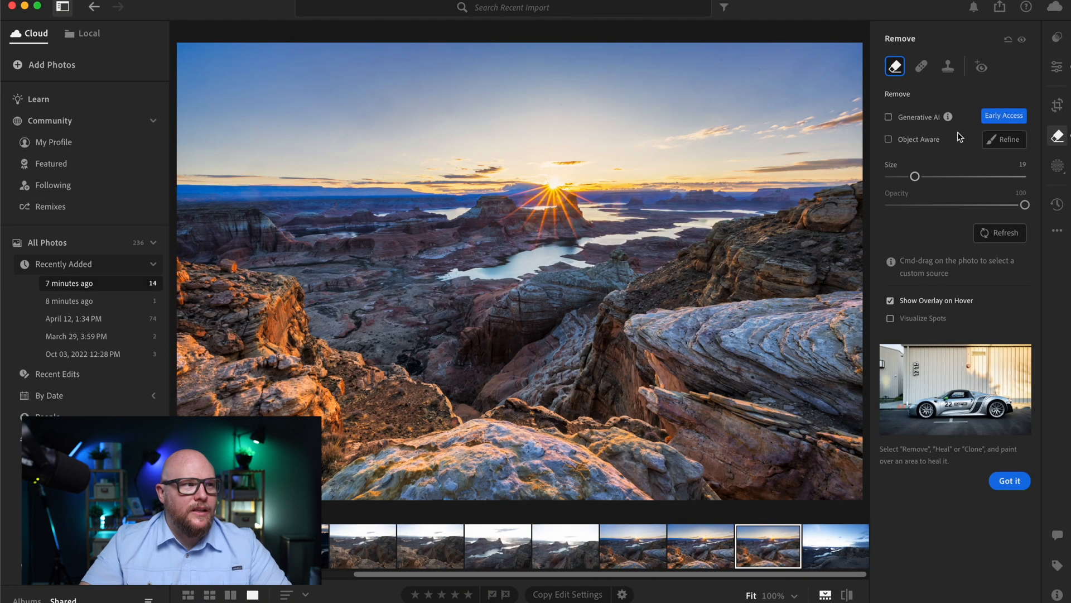
left_click(889, 118)
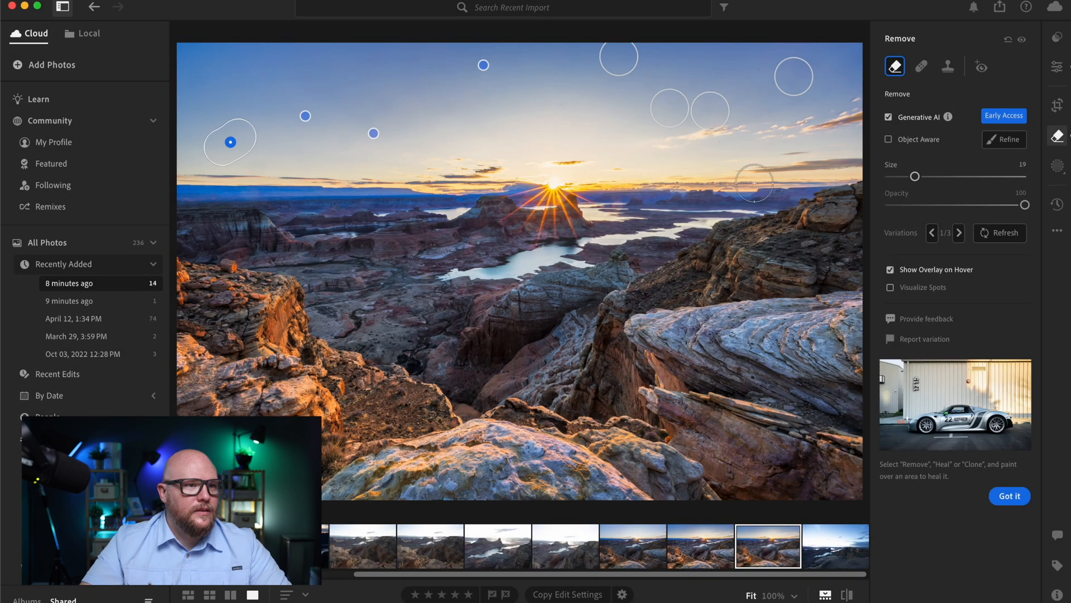
left_click(959, 232)
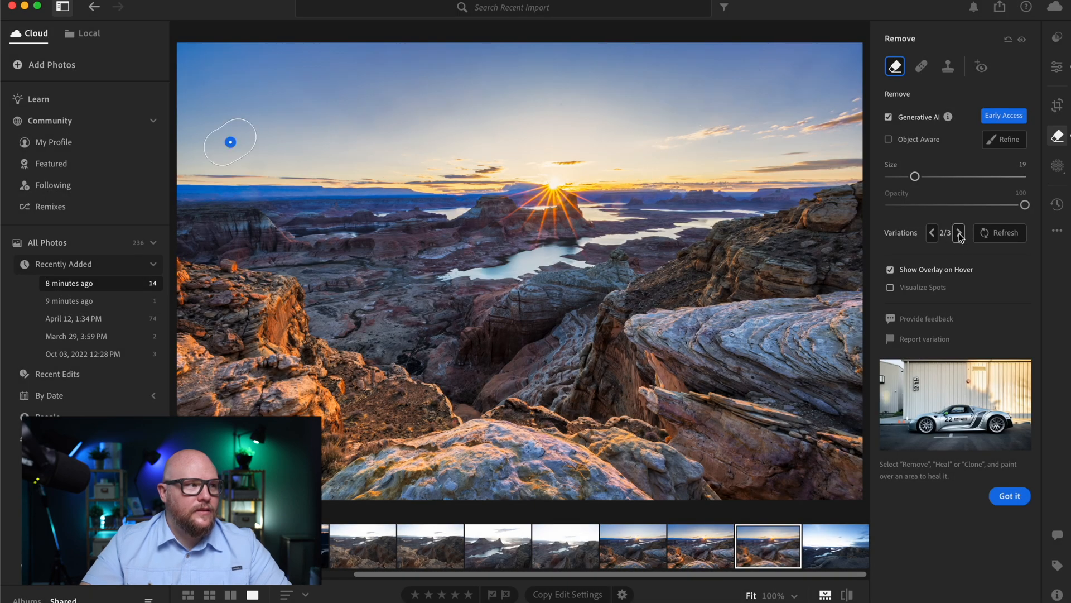
left_click(930, 232)
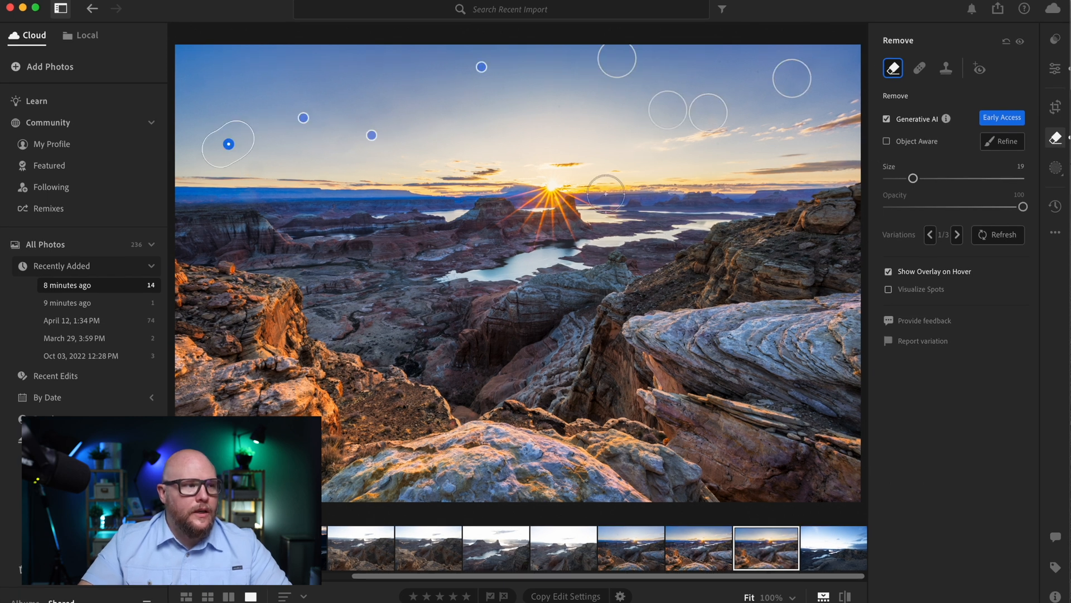
mouse_move(429, 417)
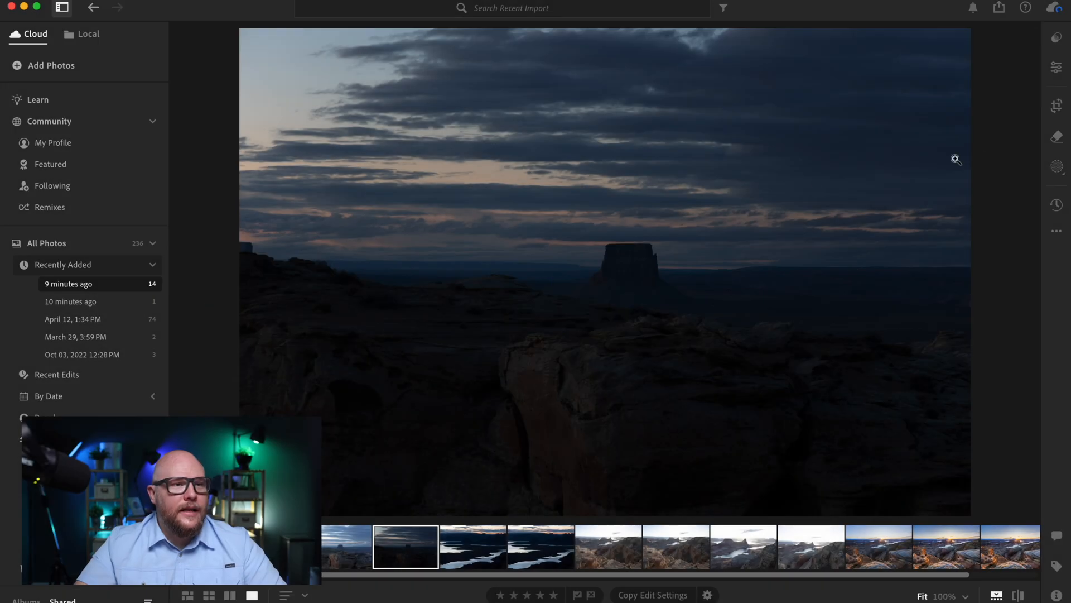
Browse the recommended presets for the dark butte photo, then show its Edit adjustments.
left_click(1055, 38)
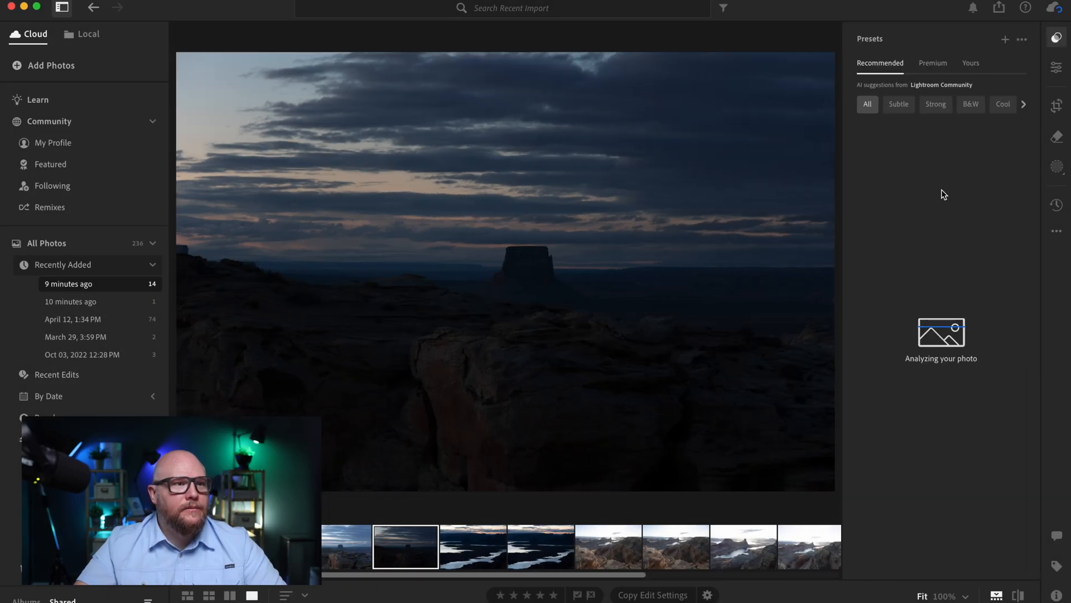
mouse_move(653, 270)
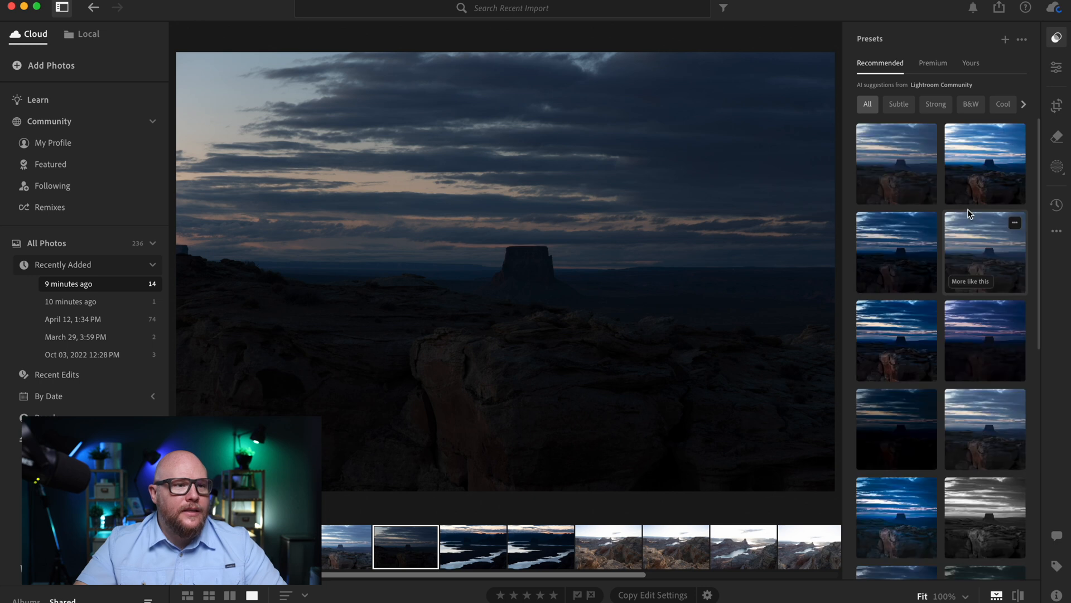
left_click(984, 163)
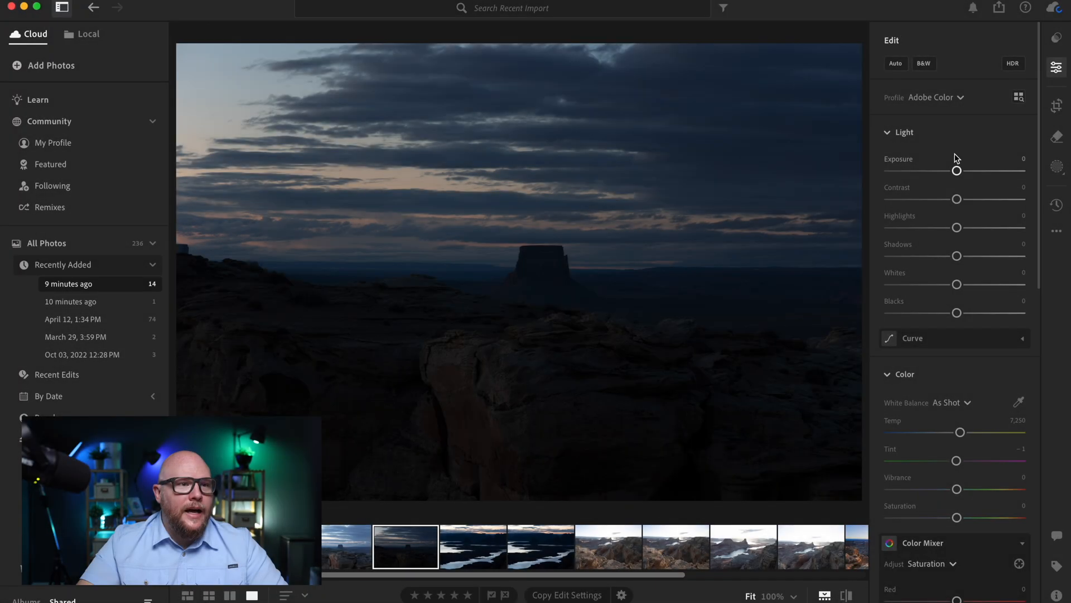
Raise exposure to about +2.47 to brighten the underexposed butte photo.
left_click_drag(957, 169, 987, 170)
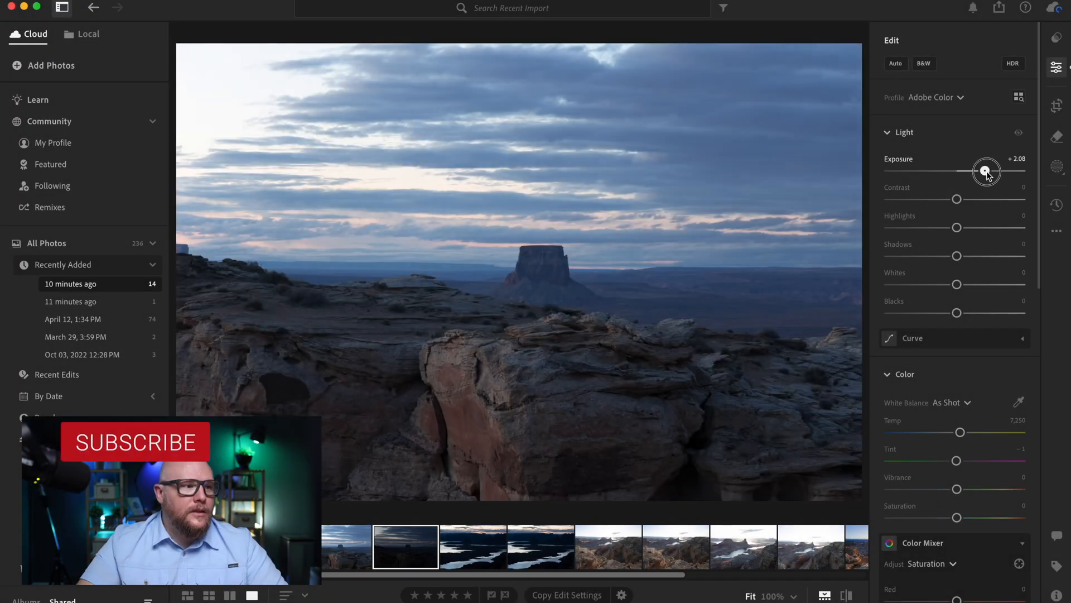
left_click_drag(985, 171, 990, 170)
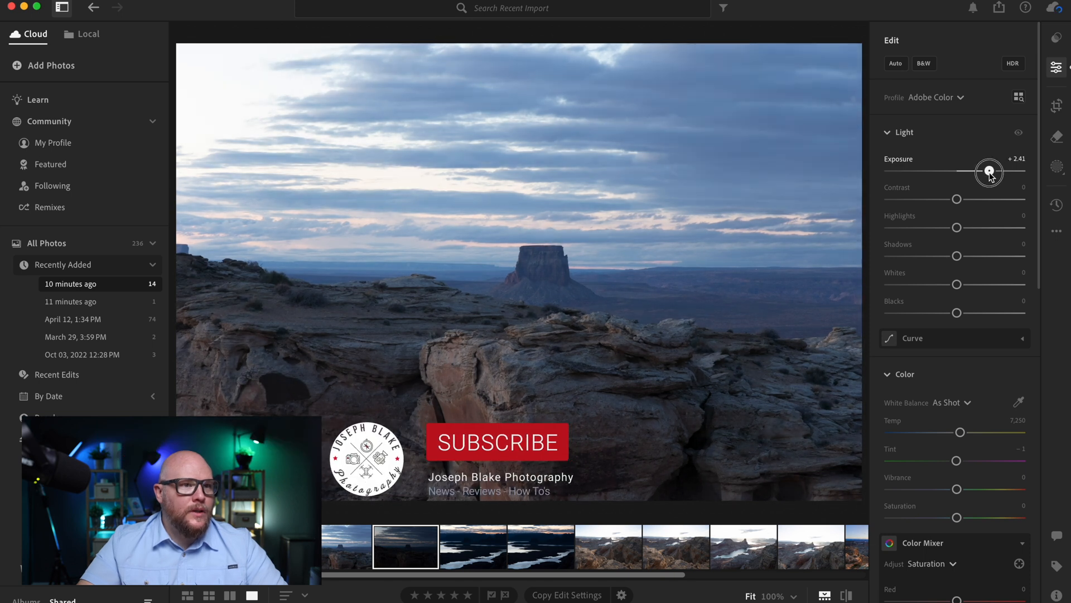
left_click_drag(988, 170, 990, 170)
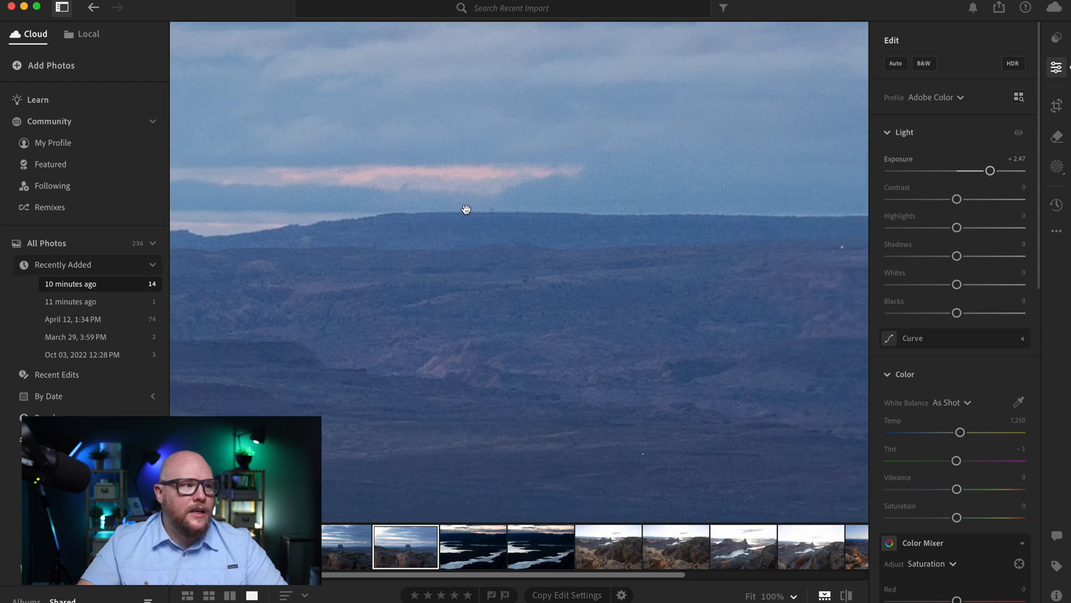
left_click_drag(466, 209, 538, 178)
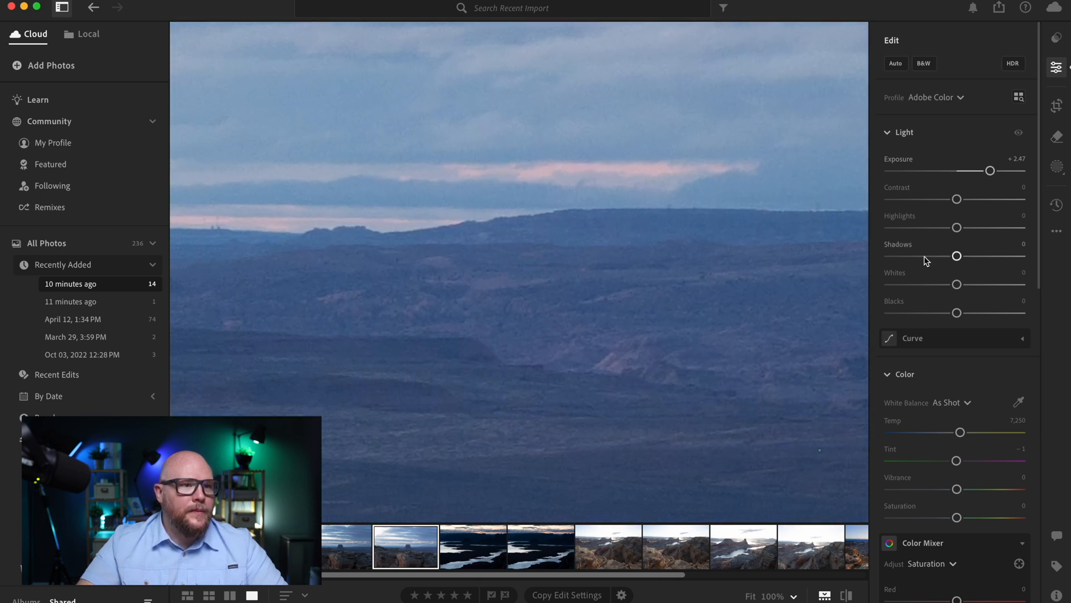
Set contrast to +19.
left_click_drag(958, 199, 981, 199)
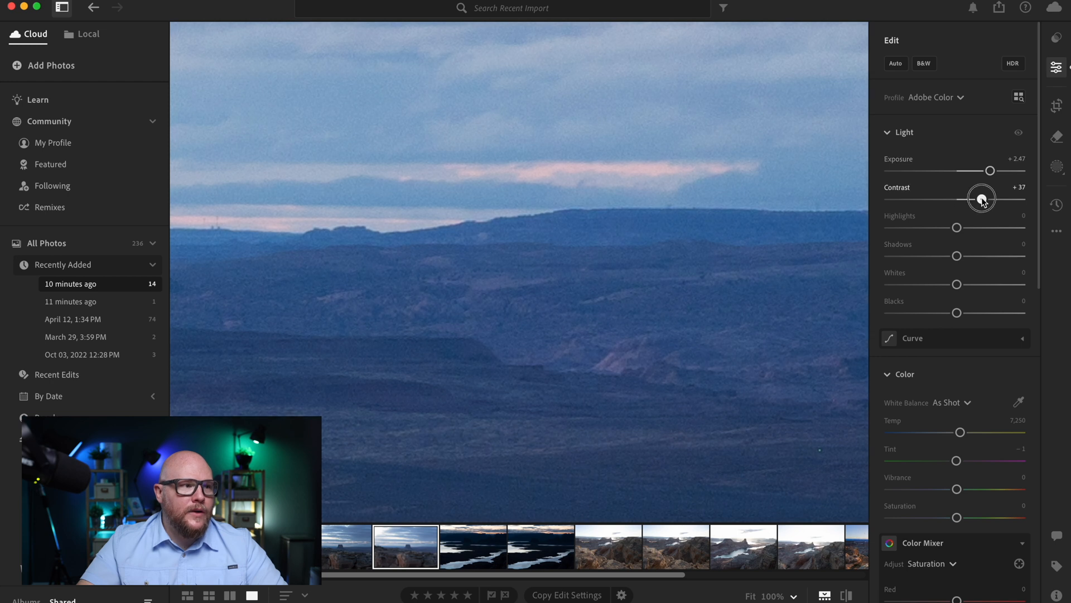
left_click_drag(981, 199, 966, 199)
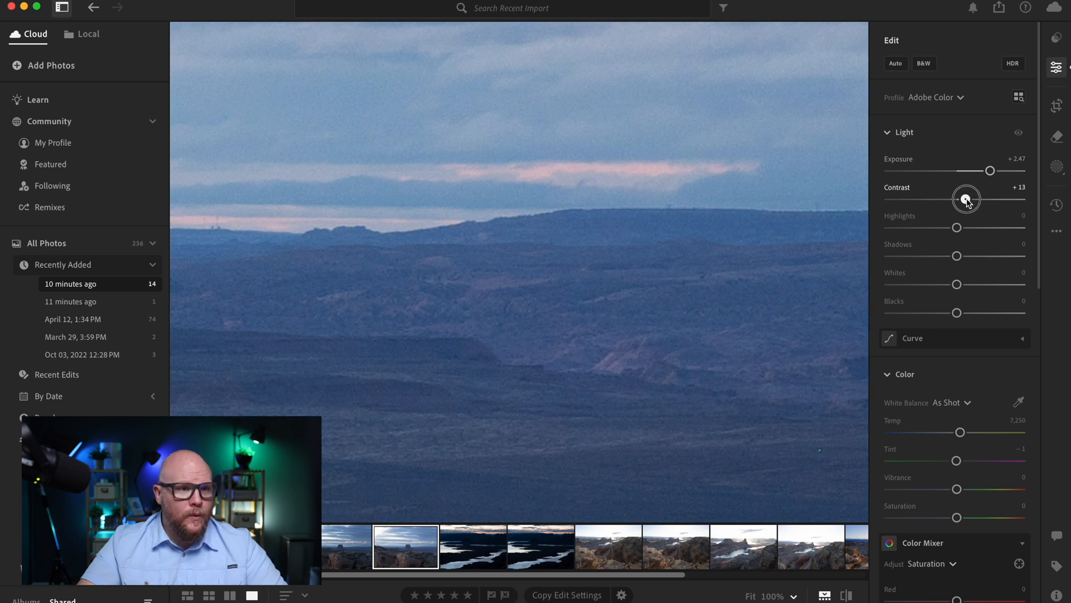
left_click_drag(966, 199, 989, 199)
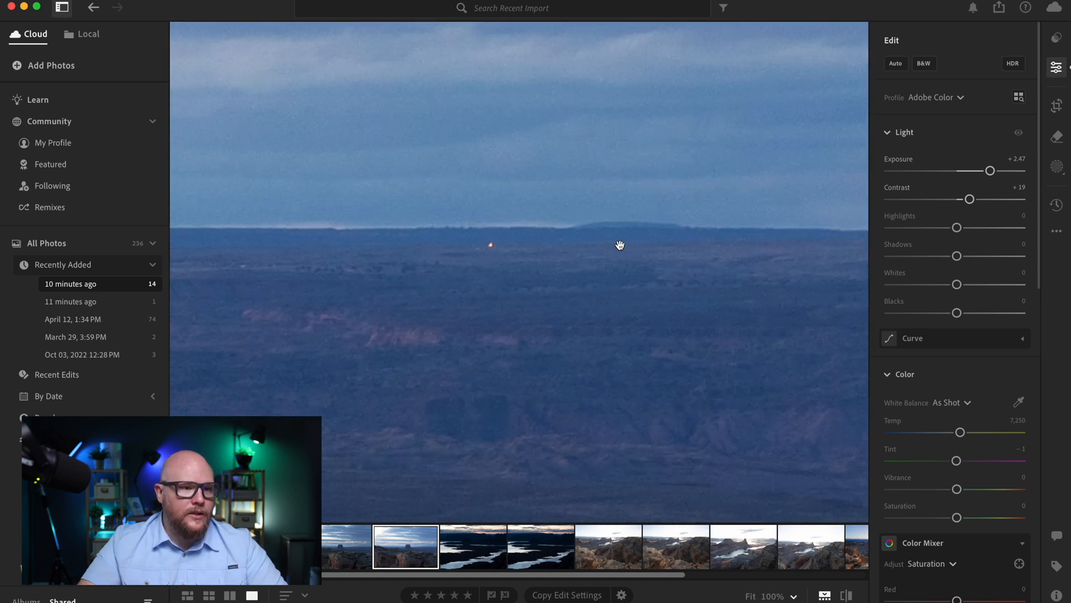
Run AI Denoise at amount 50, previewing on the butte, to create the enhanced copy.
scroll("down", 3)
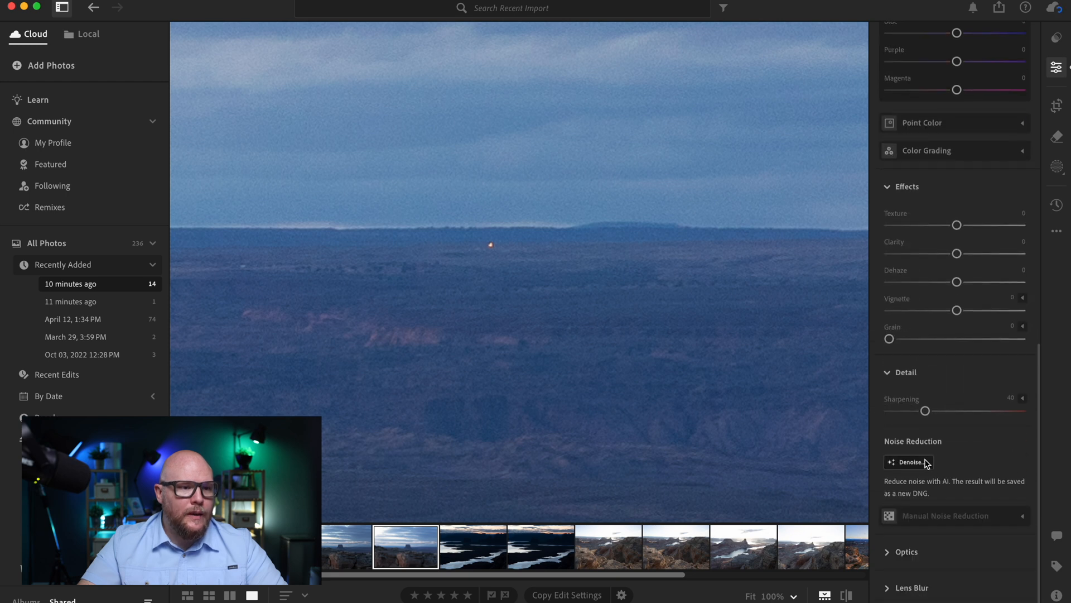
left_click(908, 462)
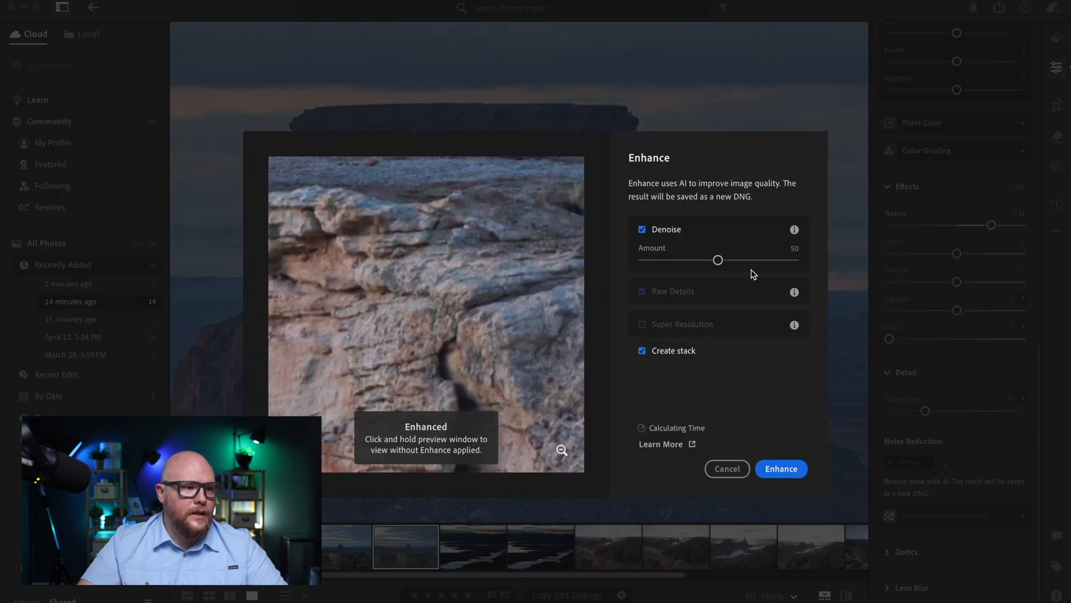
left_click(351, 212)
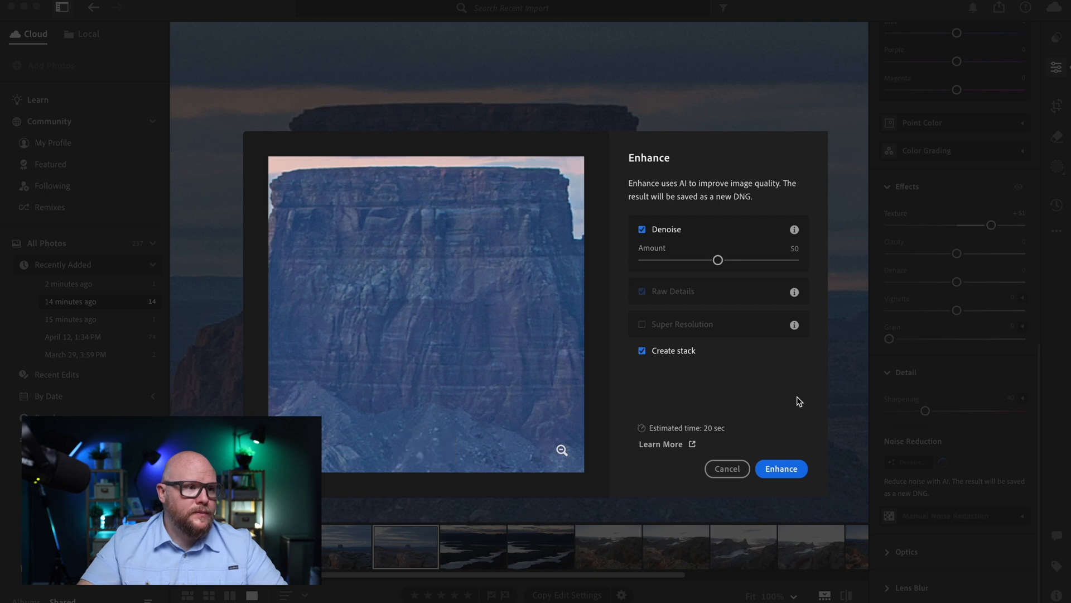
left_click(781, 468)
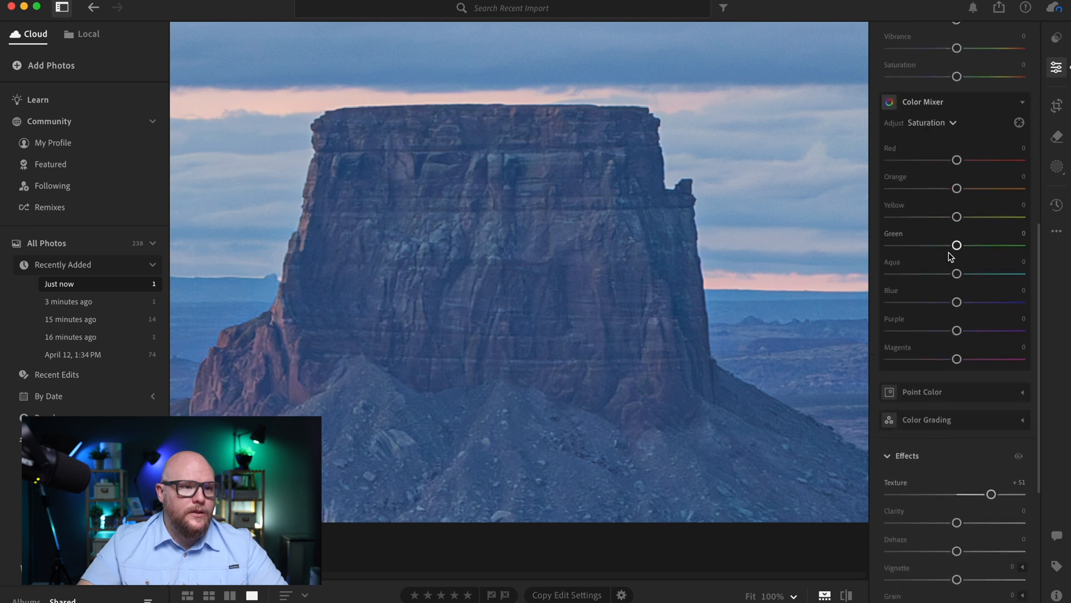
Raise texture on the butte, lower highlights and pull down whites to recover the sky.
left_click_drag(991, 493, 1003, 493)
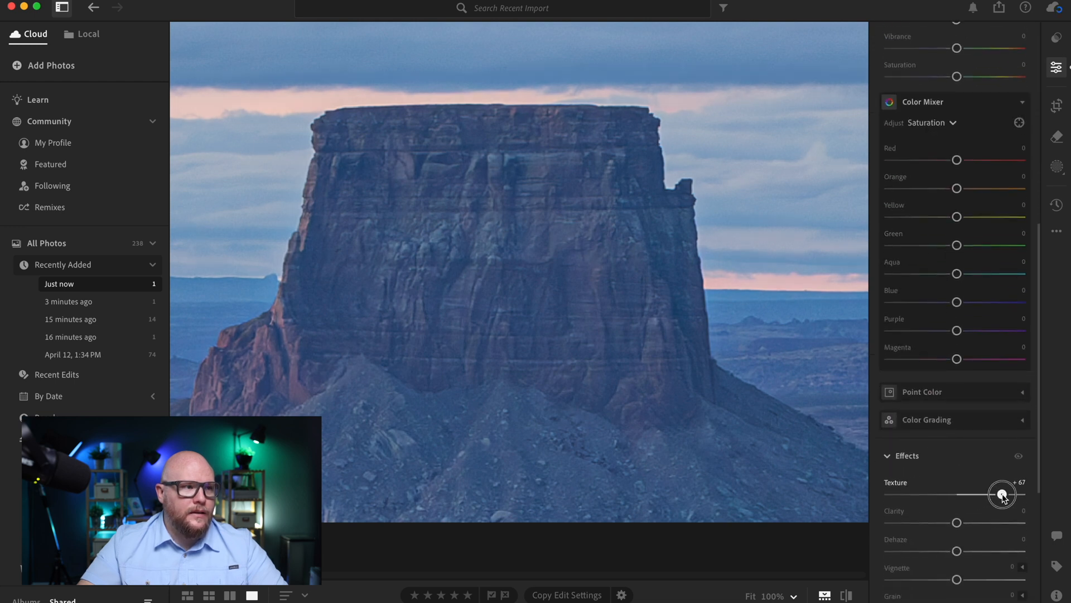
scroll("down", 3)
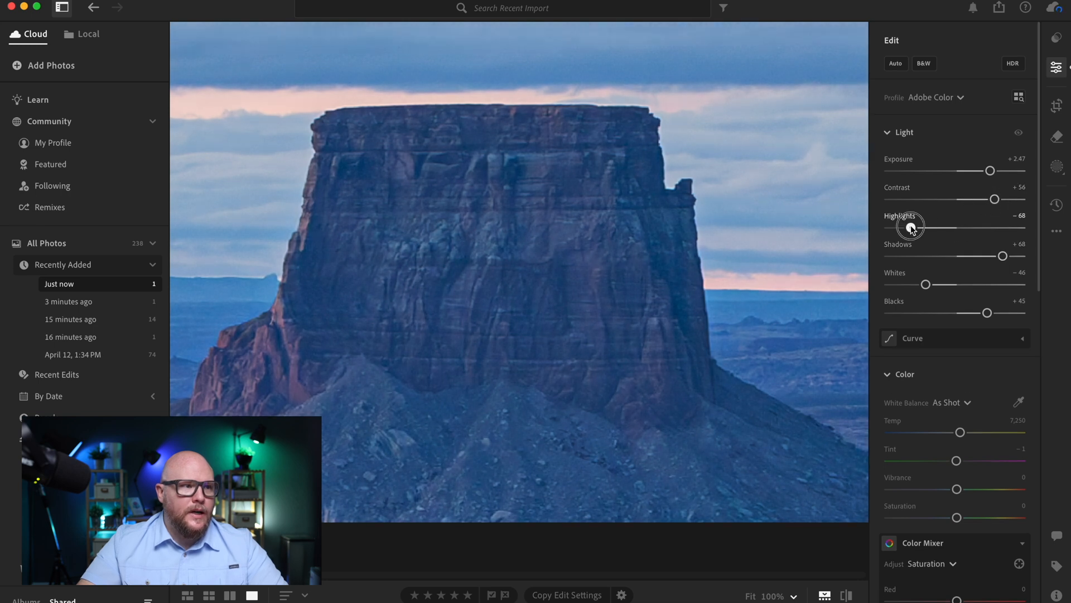
left_click_drag(1004, 255, 1018, 257)
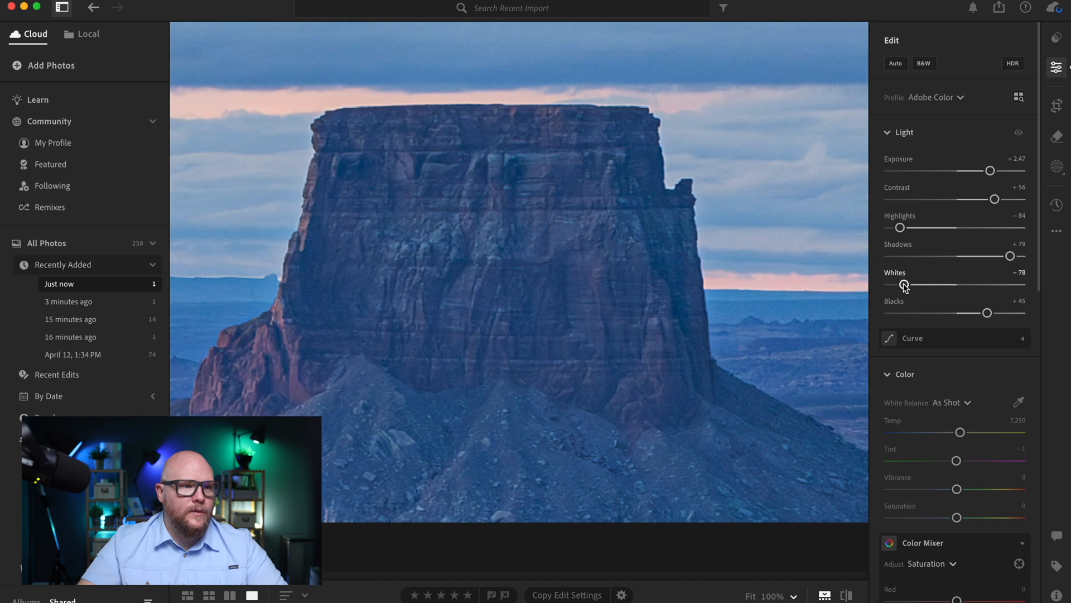
left_click_drag(987, 312, 966, 312)
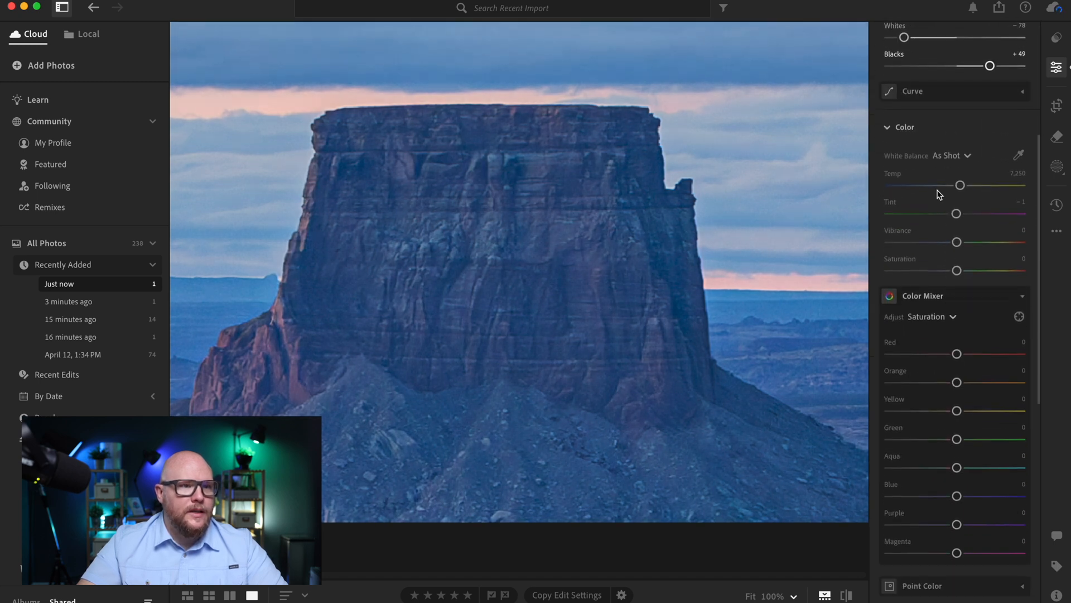
Warm the colour to temp 9,625 with tint +23 toward magenta.
left_click_drag(959, 185, 982, 186)
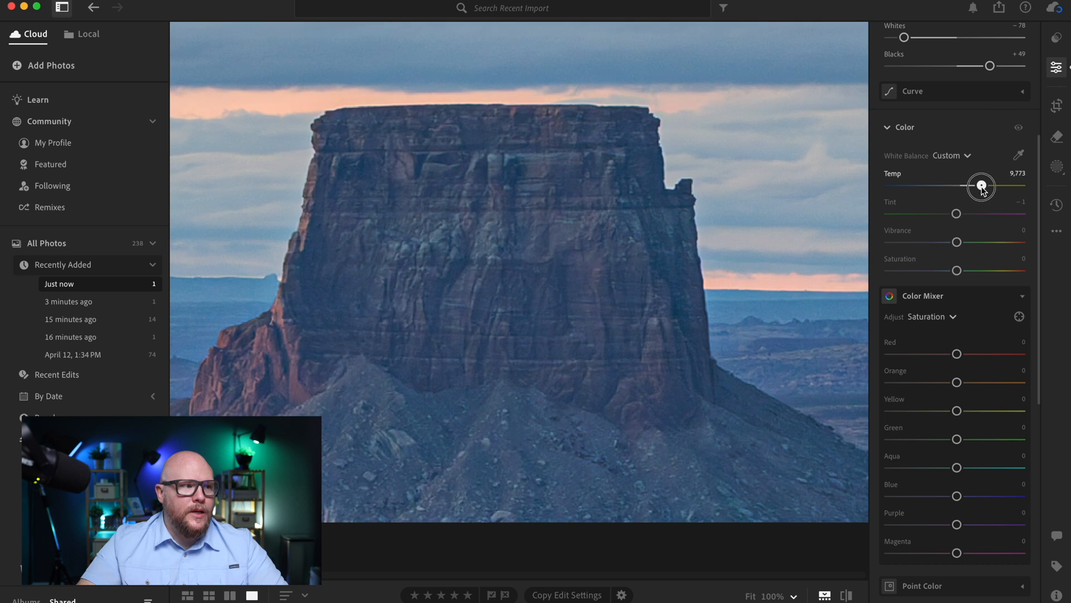
left_click_drag(982, 185, 981, 185)
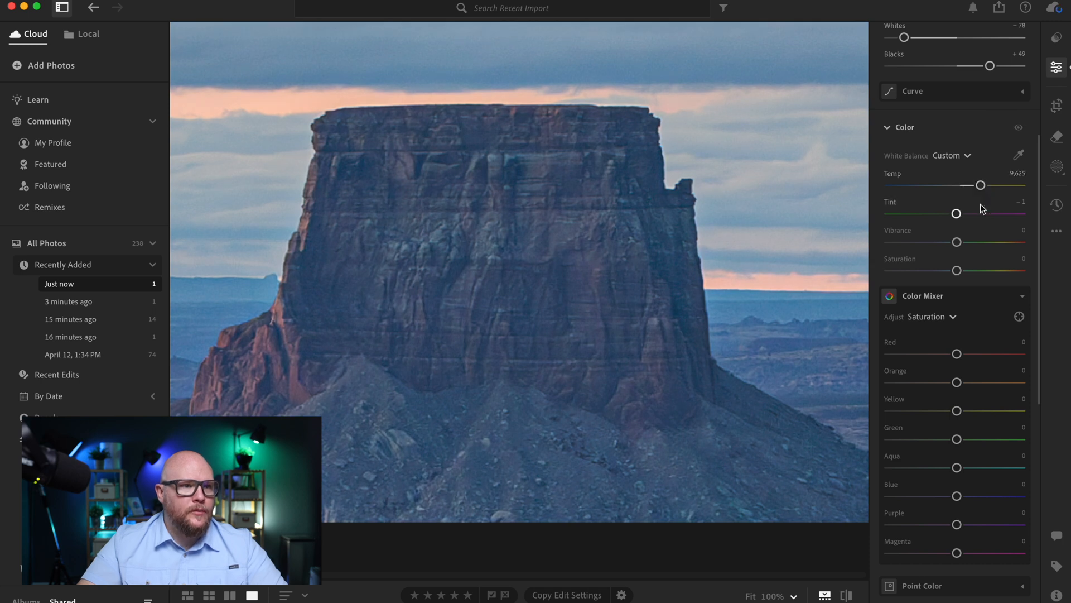
left_click_drag(956, 213, 967, 213)
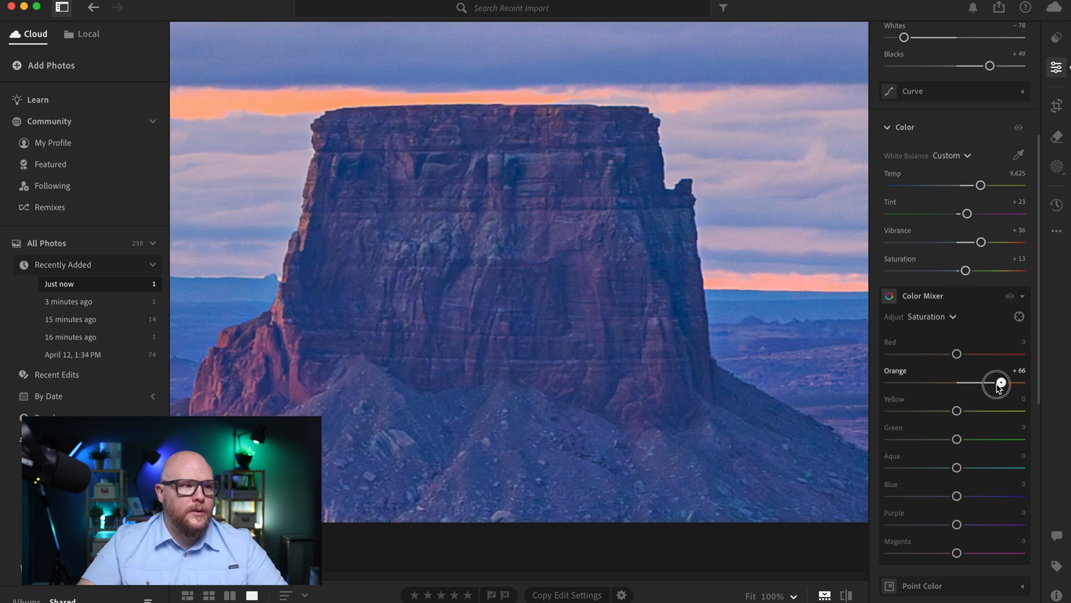
Boost orange saturation, set orange luminance +21 and red luminance +23, zooming on the butte.
left_click_drag(996, 383, 977, 383)
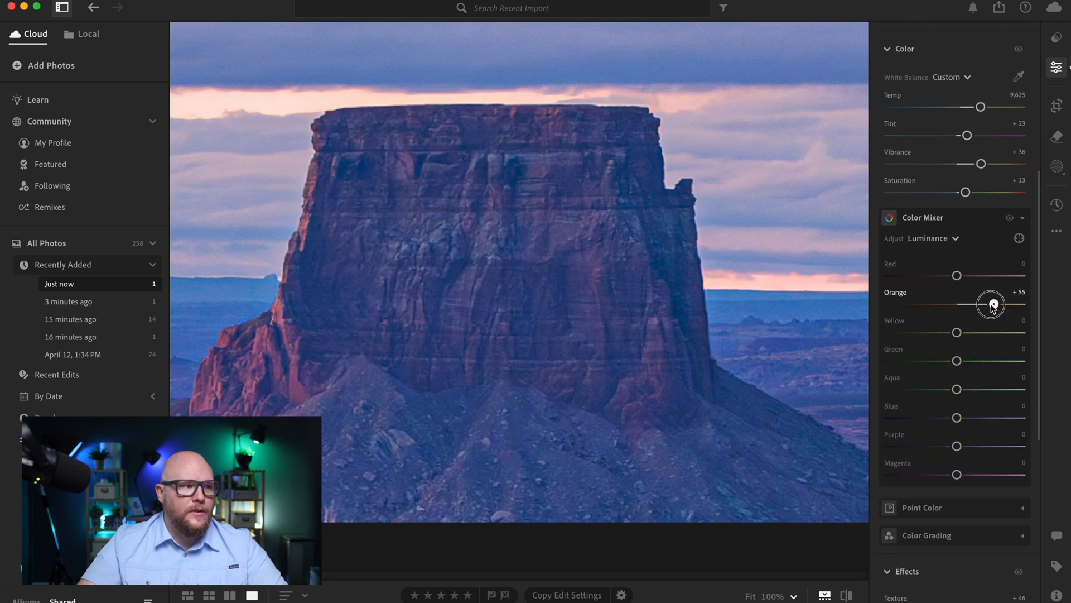
left_click_drag(992, 305, 971, 303)
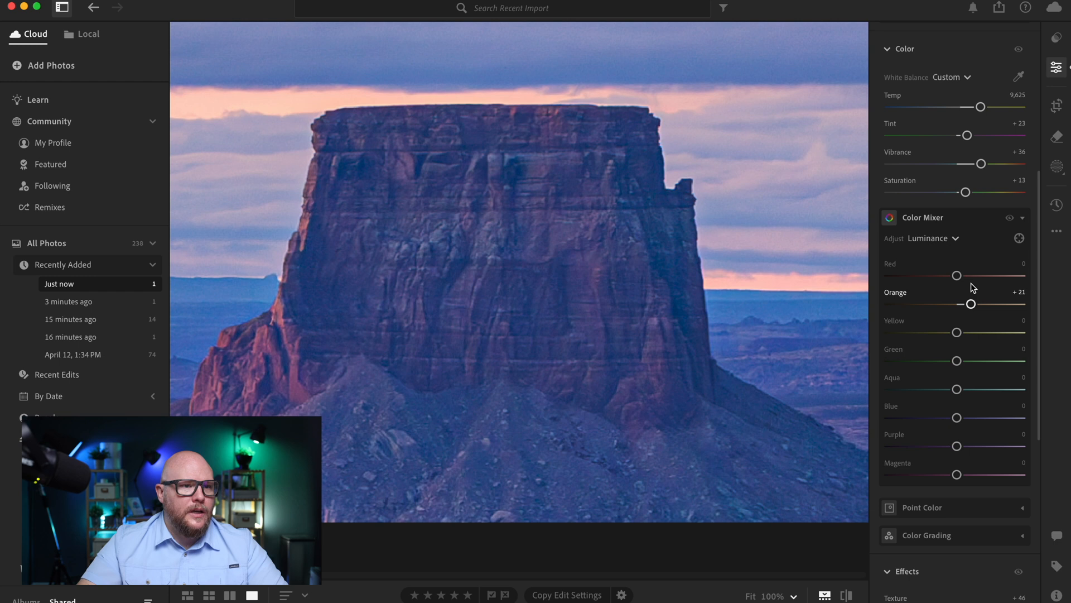
left_click_drag(956, 276, 970, 276)
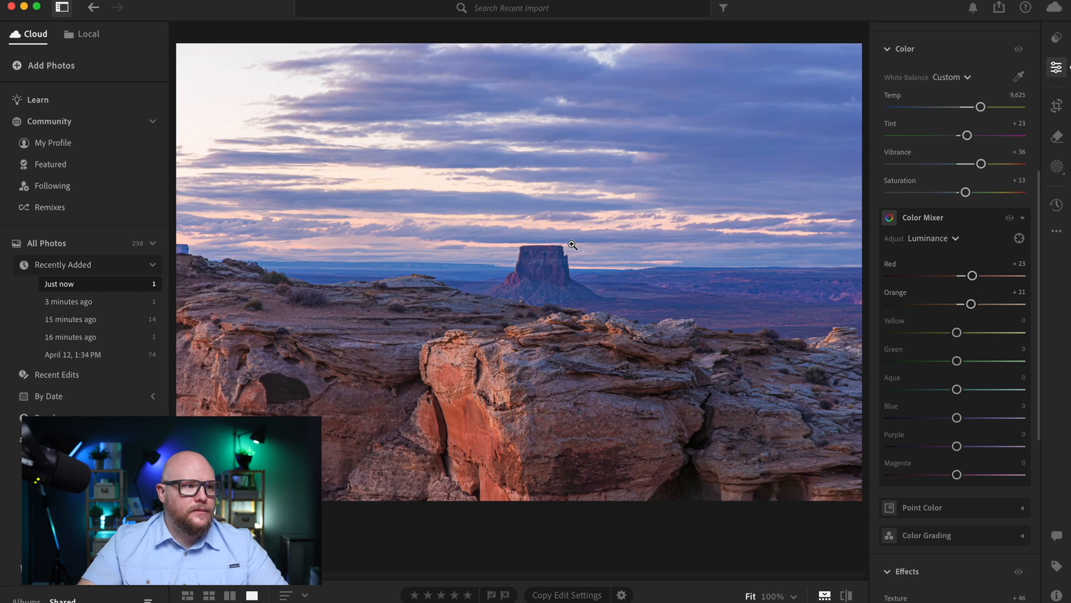
left_click(572, 244)
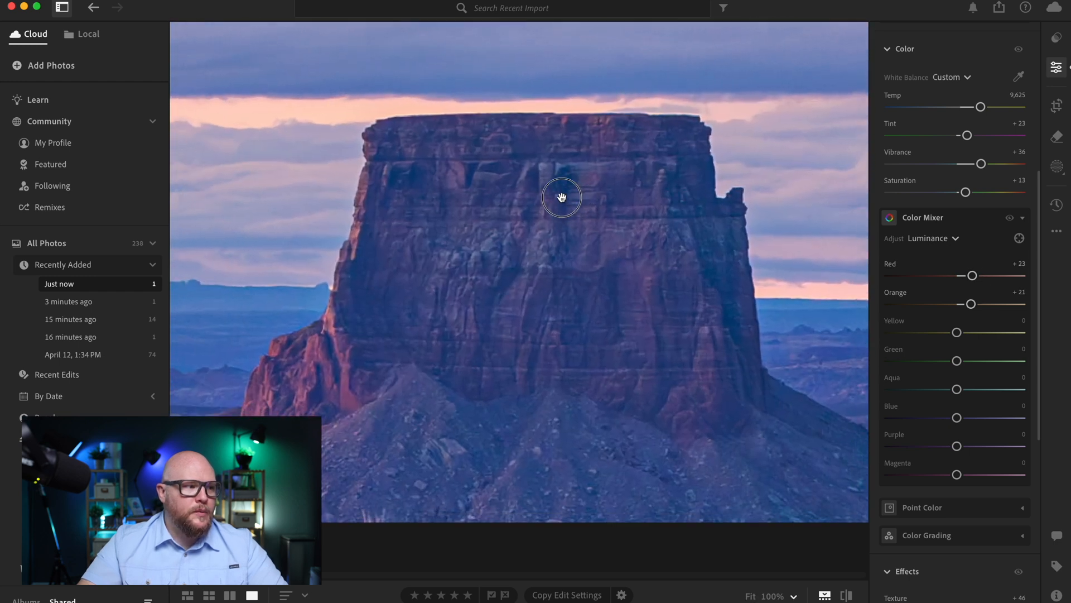
Set clarity +12, dehaze +10 and sharpening 69.
scroll("down", 3)
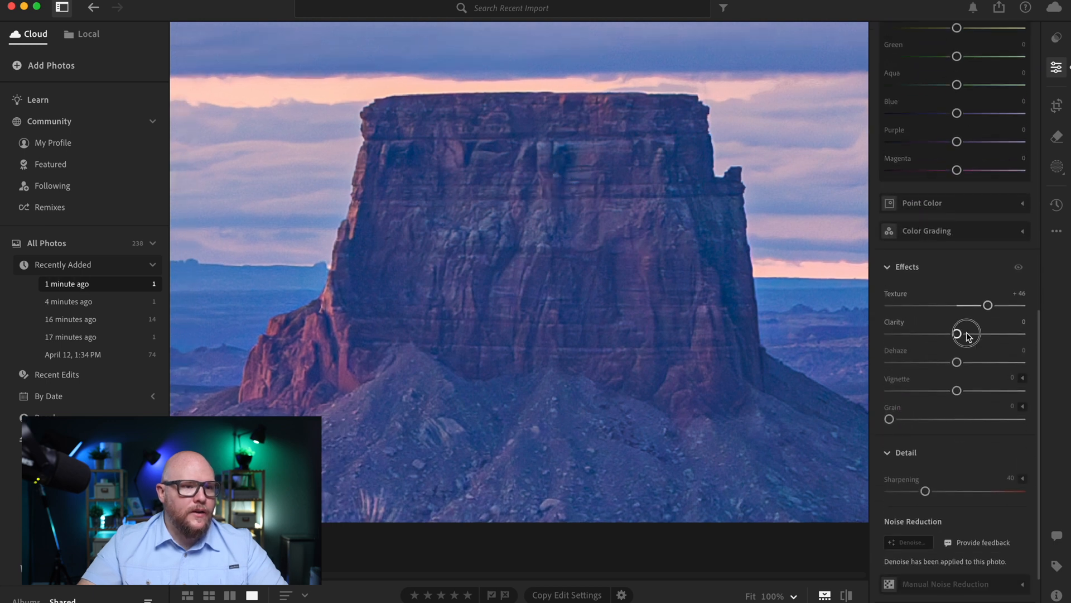
left_click_drag(957, 334, 965, 334)
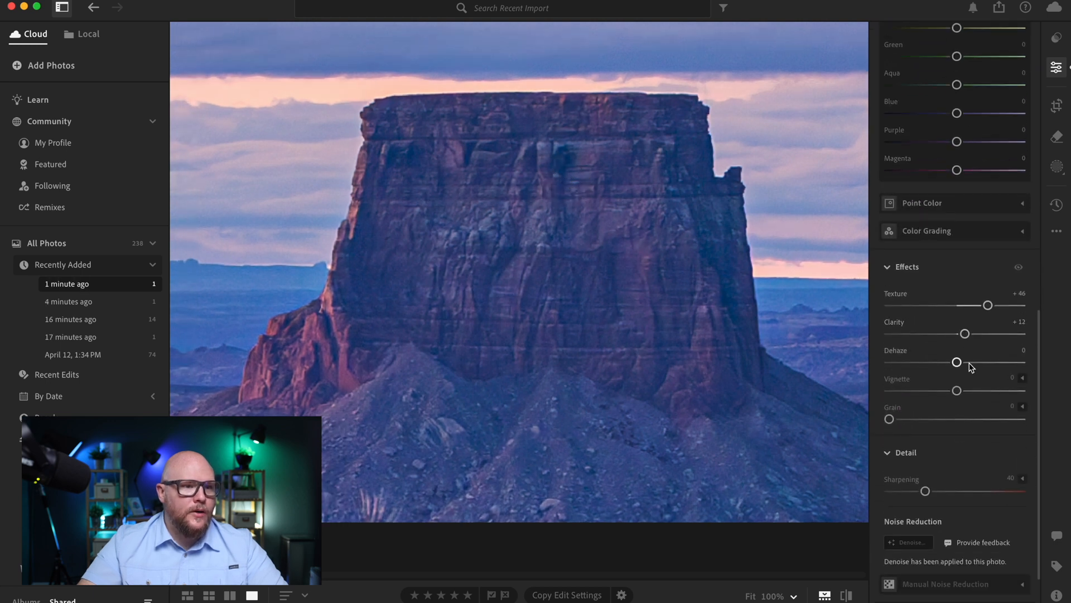
left_click_drag(957, 361, 962, 362)
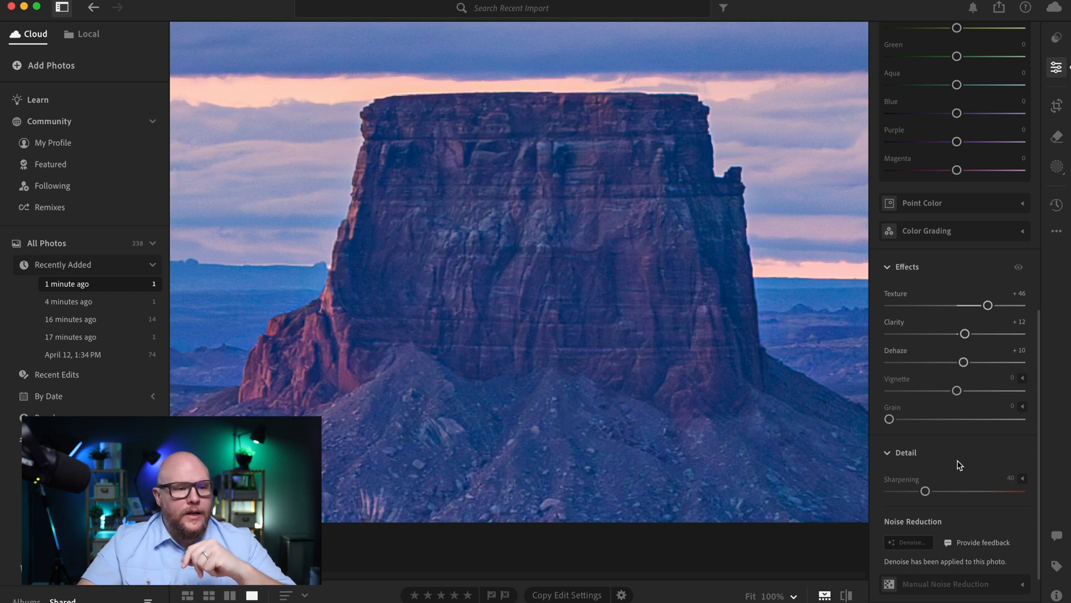
left_click_drag(925, 491, 949, 491)
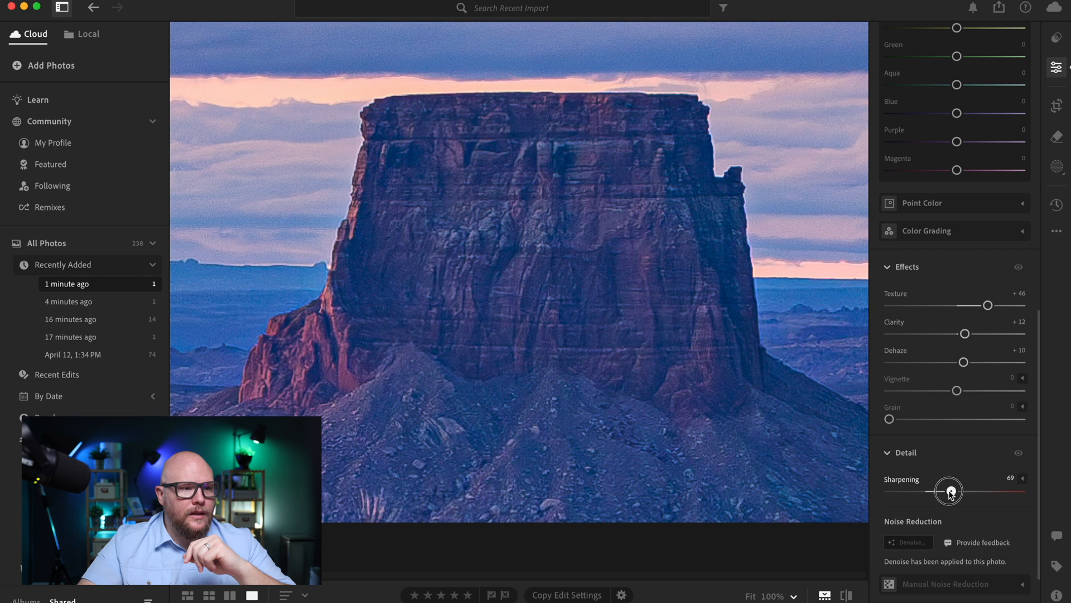
Push sharpening further and reach the Lens Blur panel.
left_click_drag(947, 490, 958, 490)
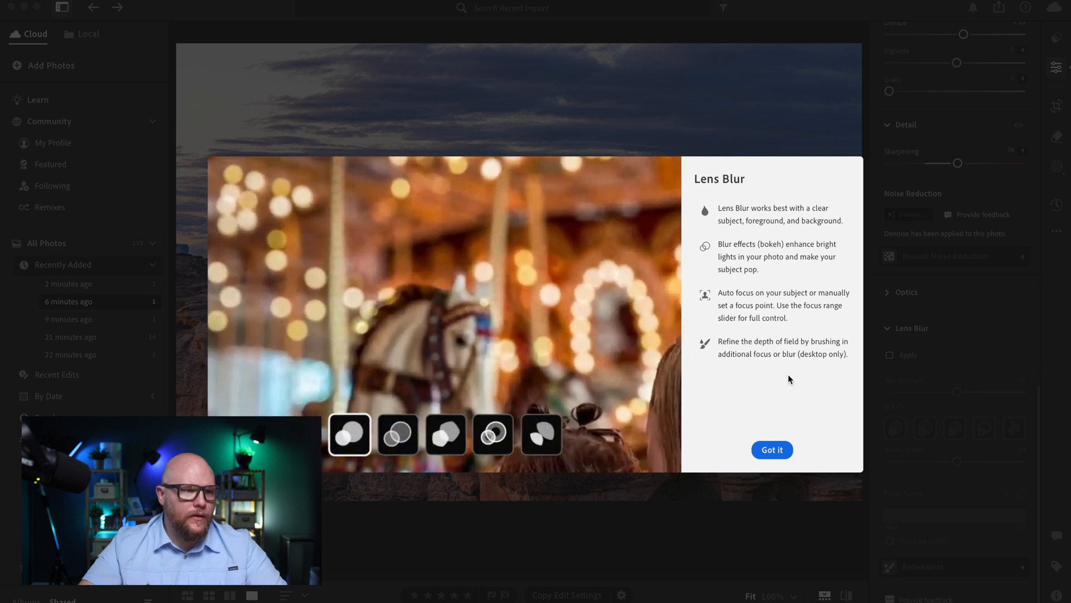
Dismiss the Lens Blur introduction and apply Lens Blur to the photo.
left_click(492, 434)
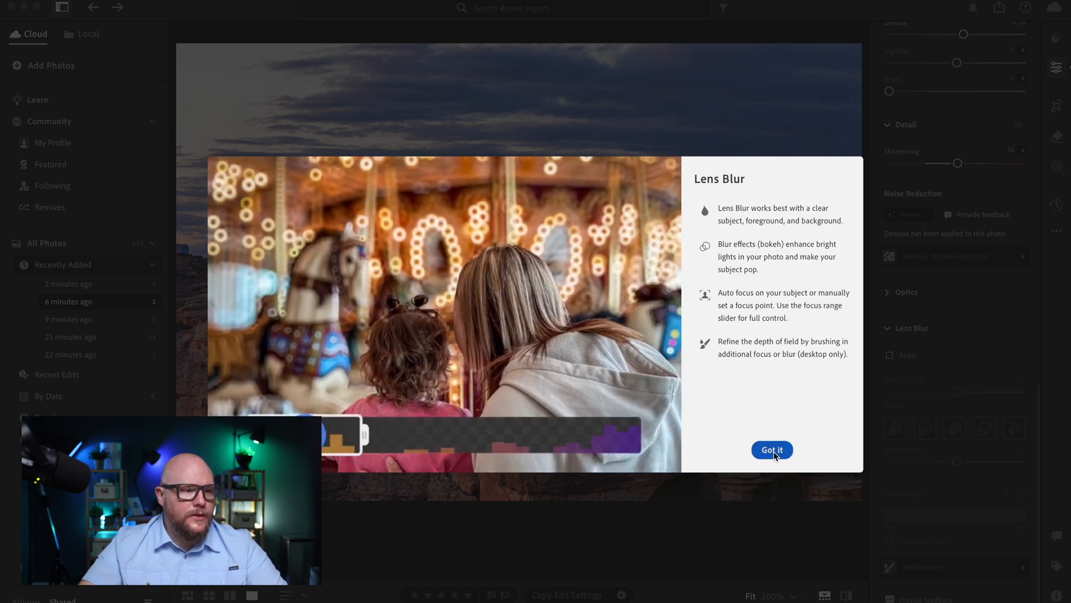
left_click(771, 450)
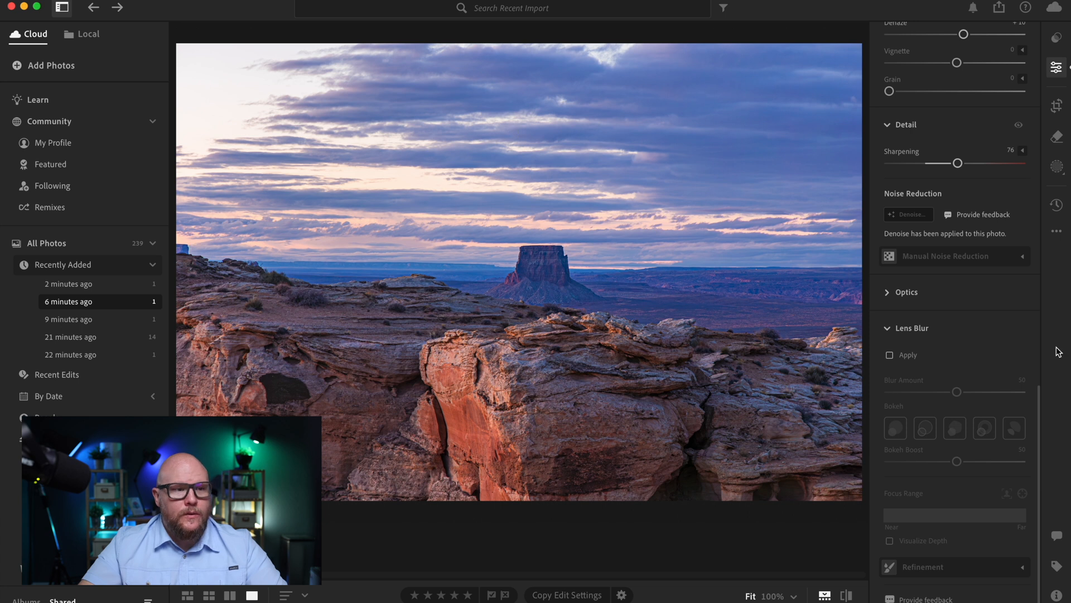
left_click(890, 355)
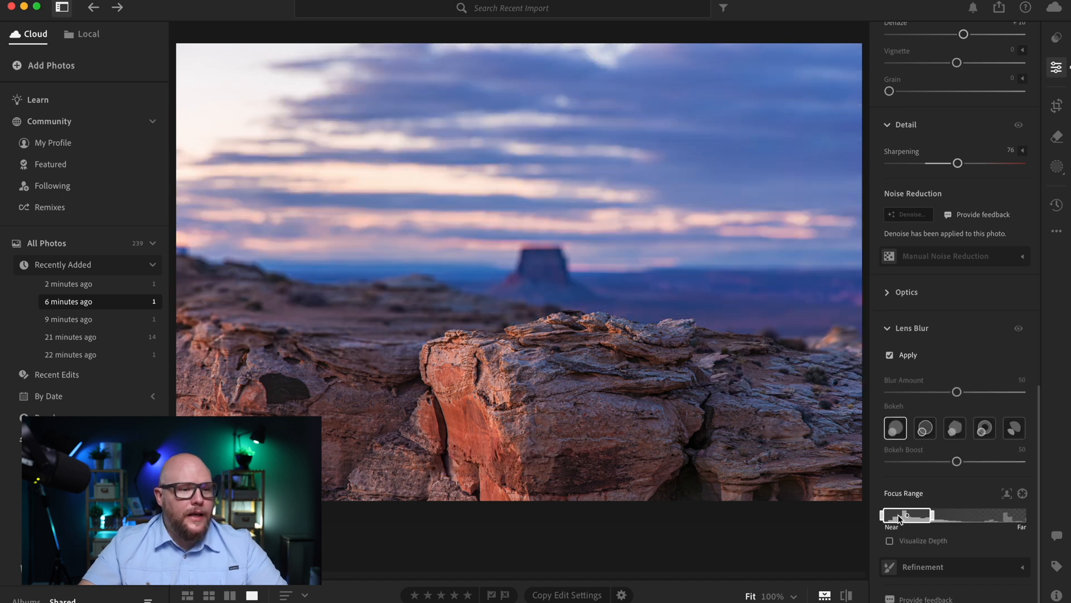
Set the focus range to the farthest depths (80–100) so the butte stays sharp, with Visualize Depth on.
left_click_drag(905, 514, 930, 514)
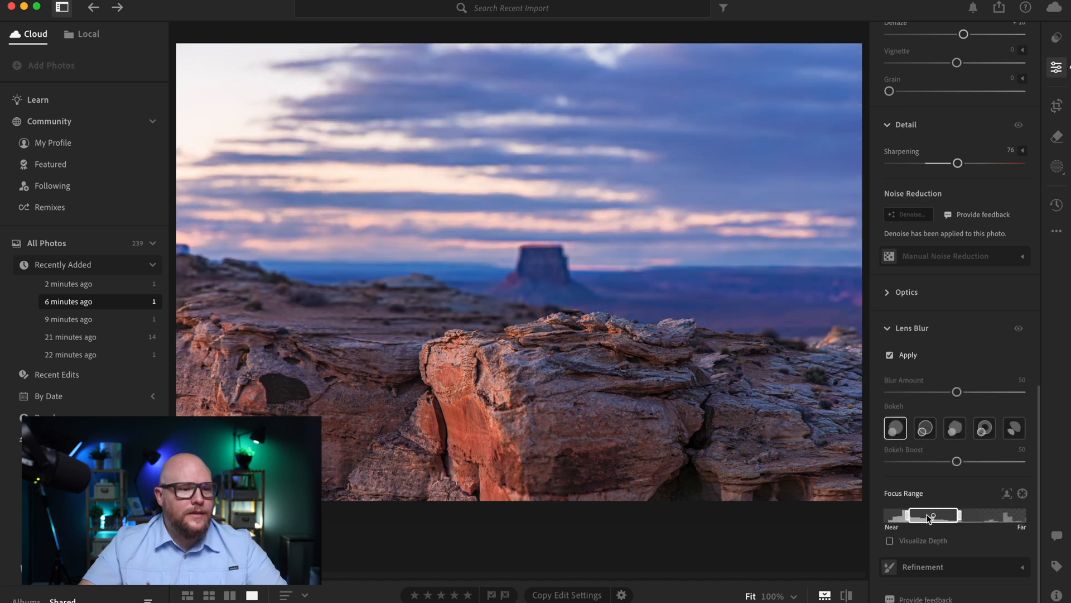
left_click_drag(930, 515, 905, 518)
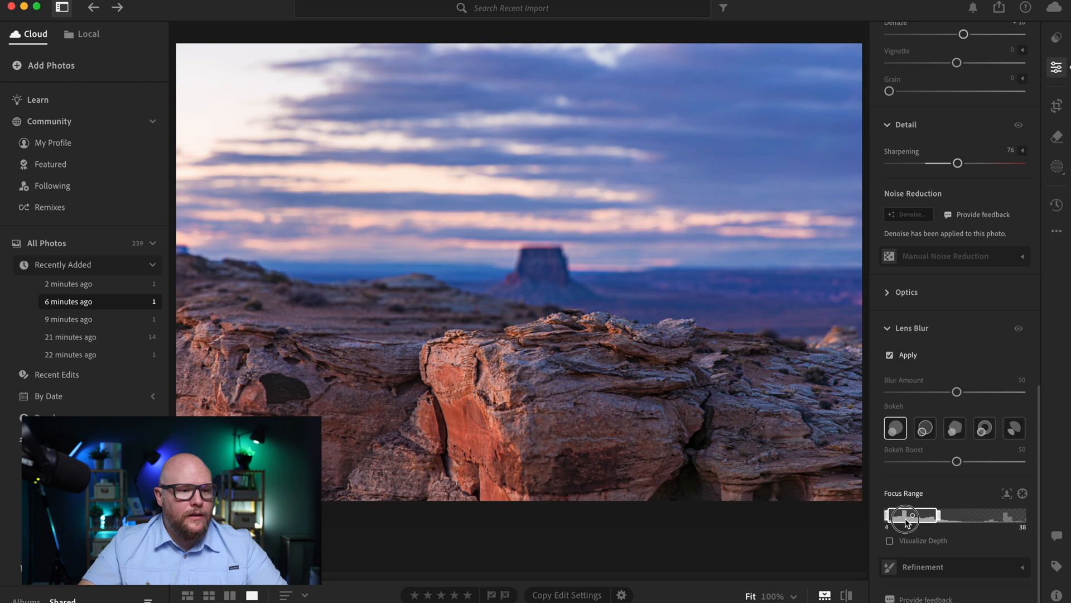
left_click_drag(905, 517, 898, 515)
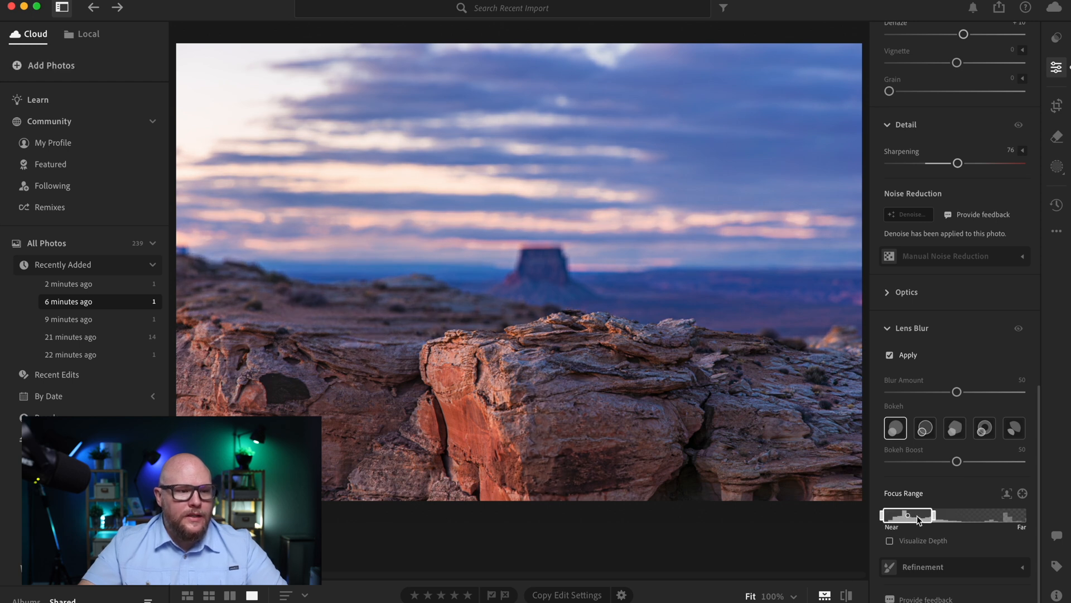
left_click_drag(907, 515, 933, 514)
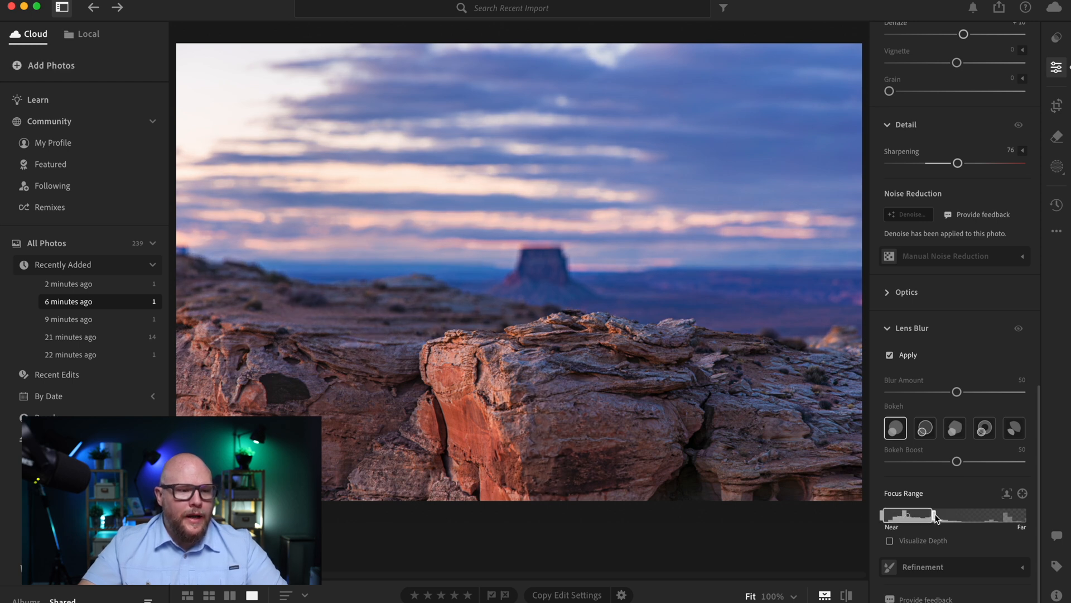
left_click_drag(909, 514, 1018, 514)
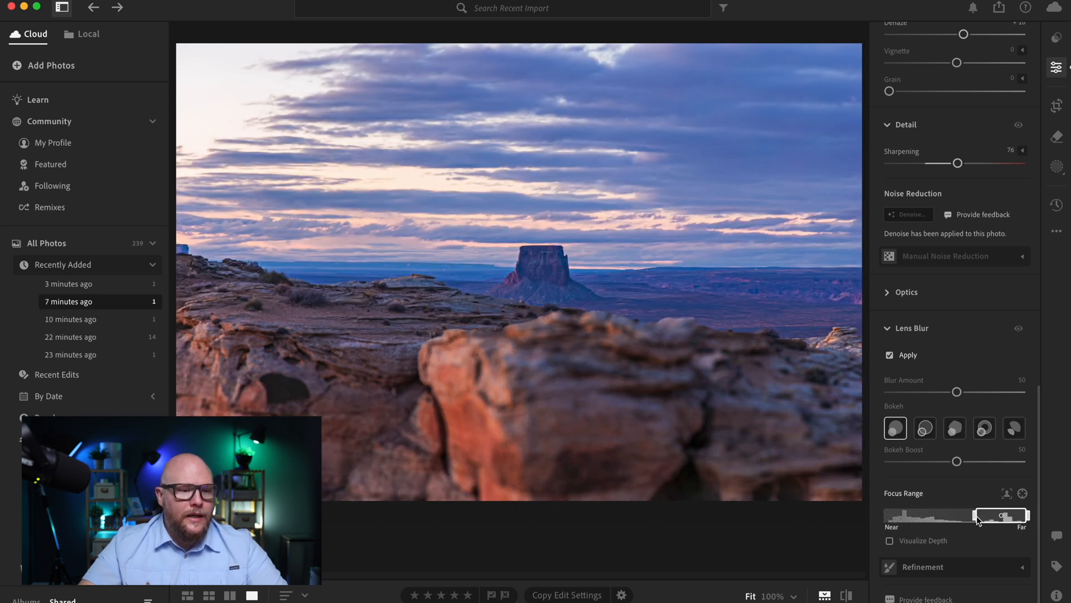
left_click_drag(1001, 514, 918, 514)
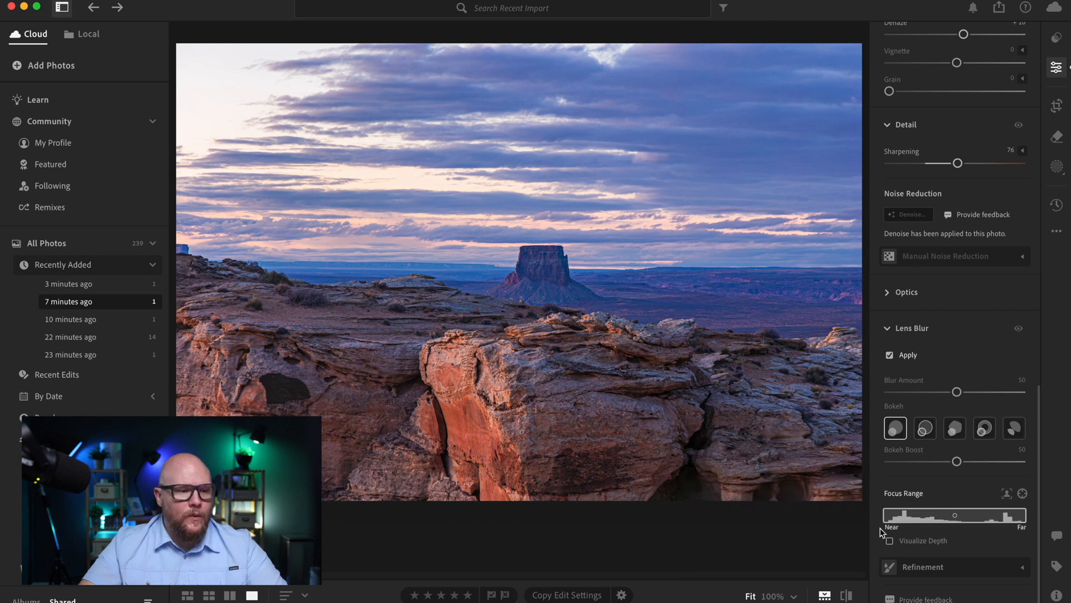
mouse_move(884, 519)
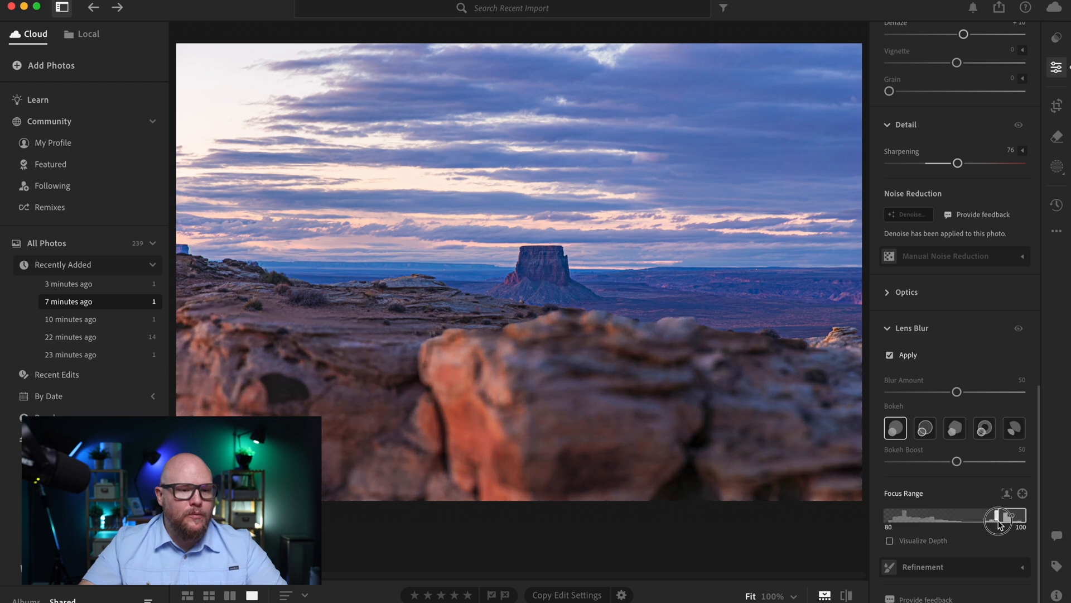
left_click_drag(998, 517, 1019, 516)
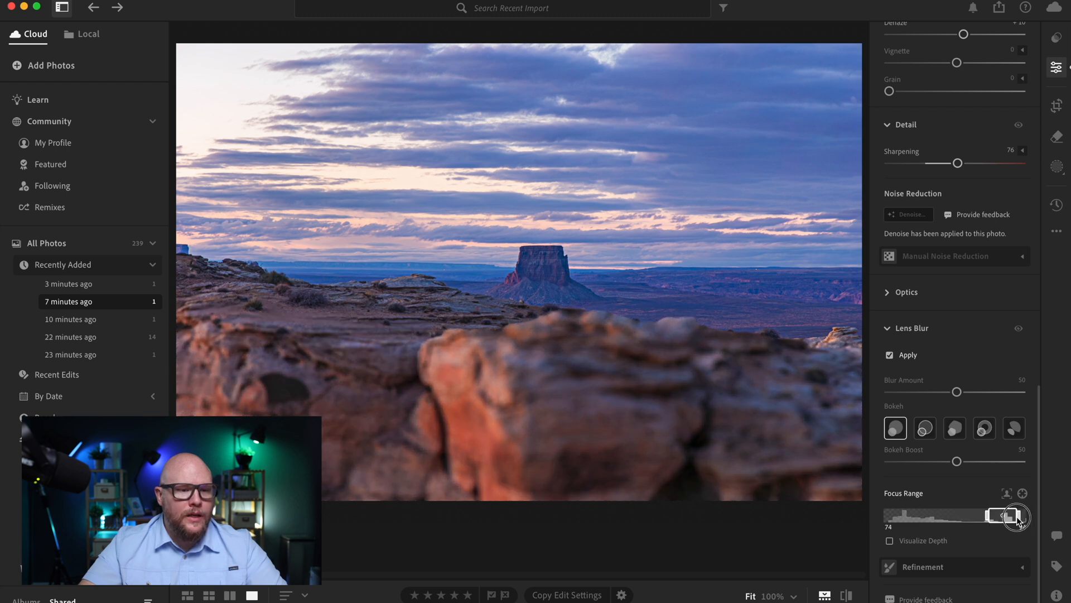
left_click_drag(1011, 515, 1004, 516)
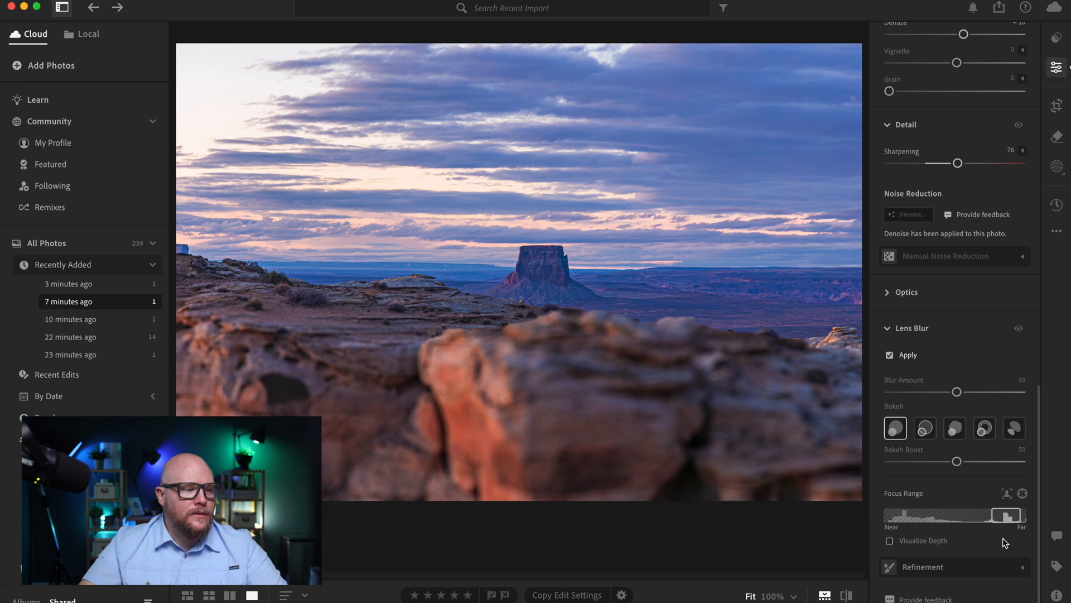
left_click(890, 540)
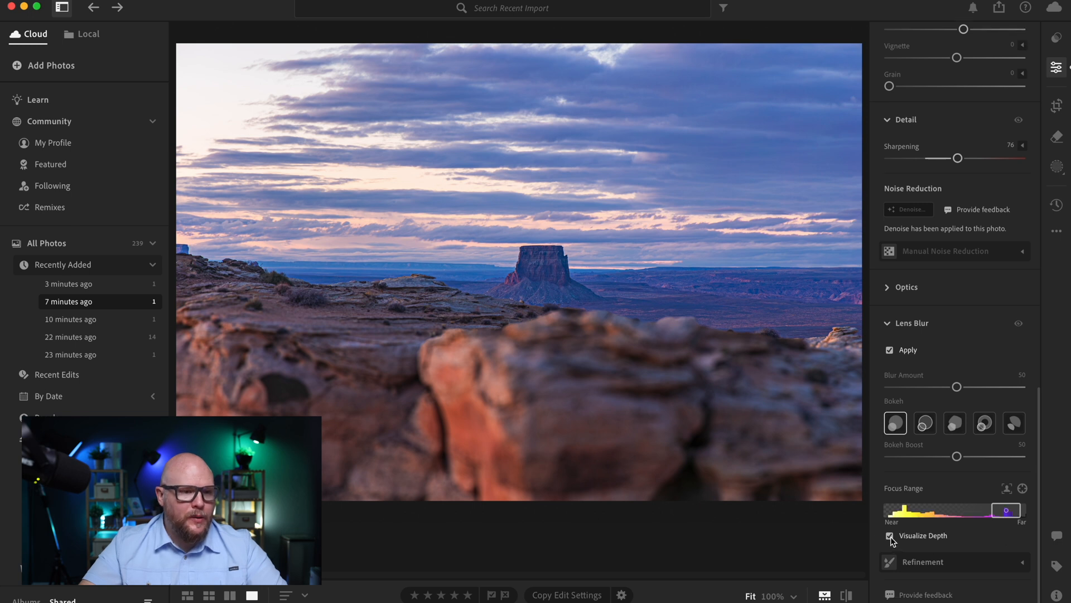
With the depth map visualised, widen the focus range toward nearer depths (71, then 58), then hide the overlay.
left_click(890, 535)
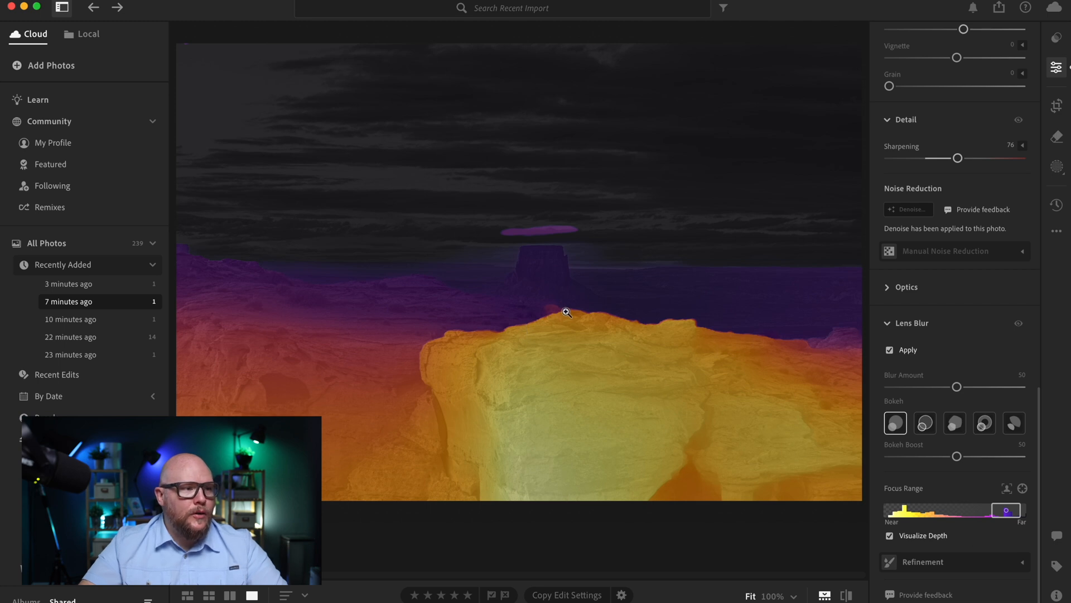
mouse_move(640, 330)
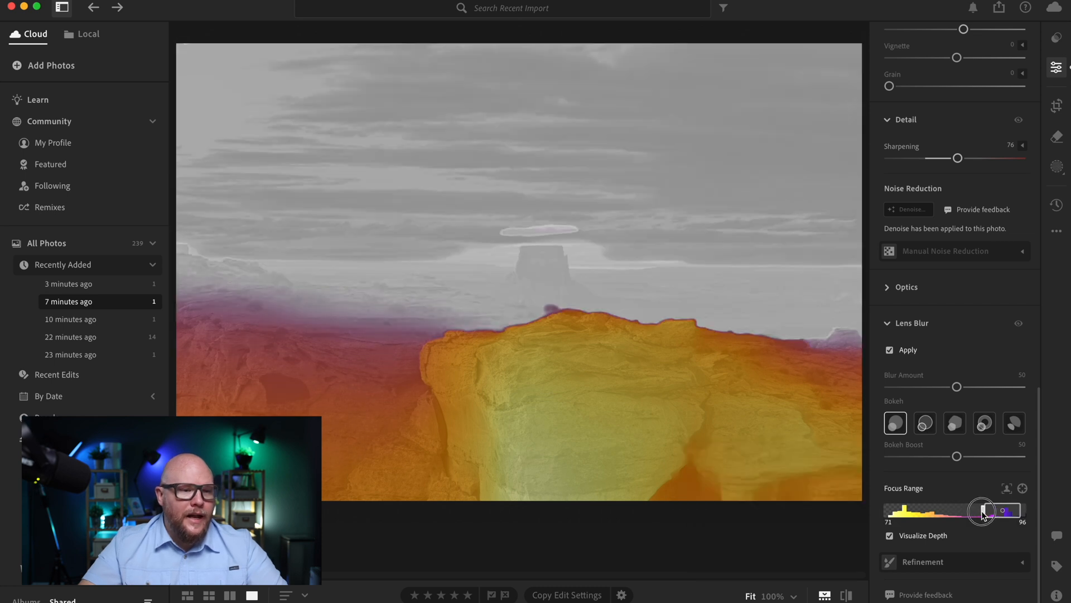
left_click_drag(982, 510, 965, 510)
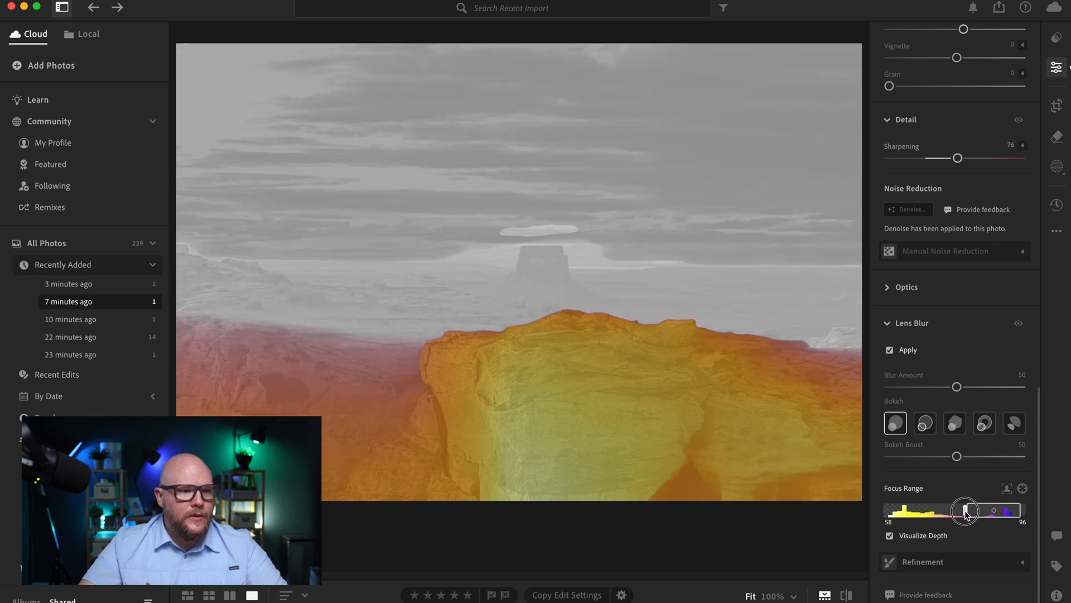
left_click_drag(966, 510, 978, 510)
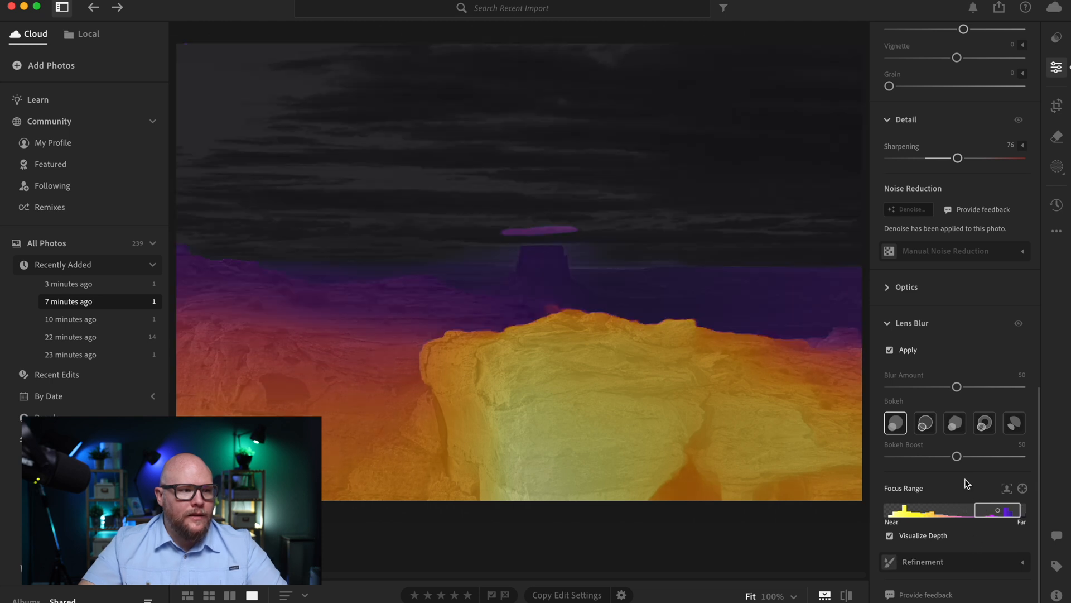
left_click(889, 534)
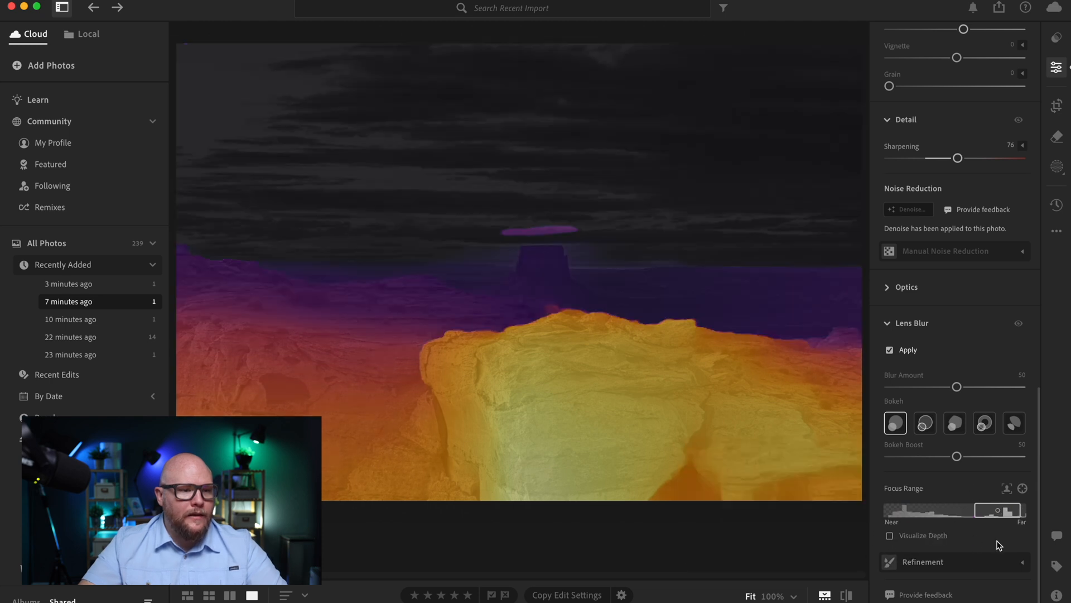
Expand Lens Blur's Refinement section and choose the Focus brush at size 5, feather 0.
left_click(889, 535)
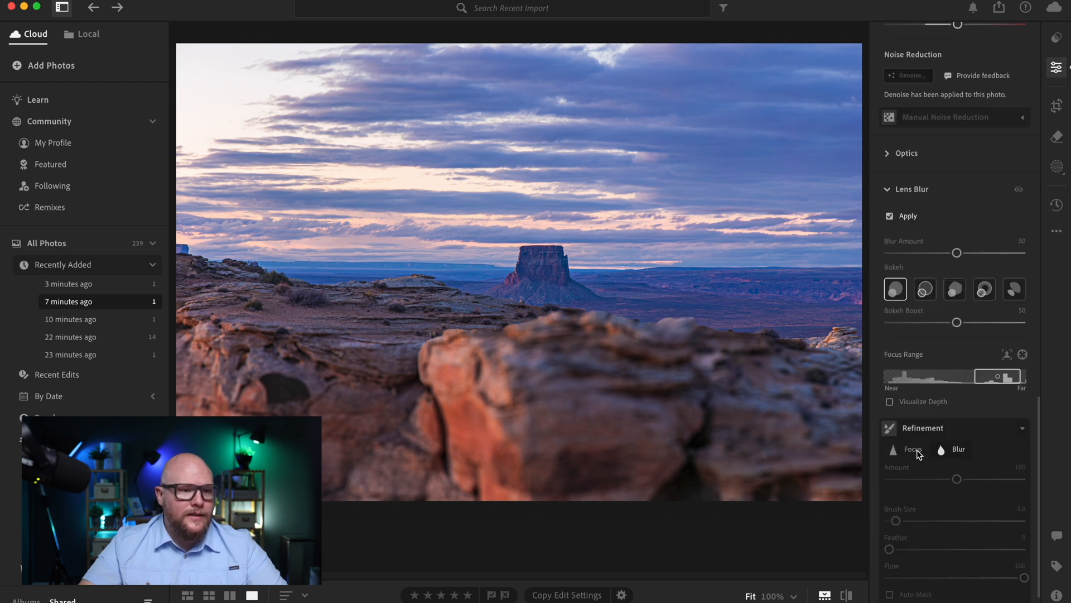
left_click(905, 449)
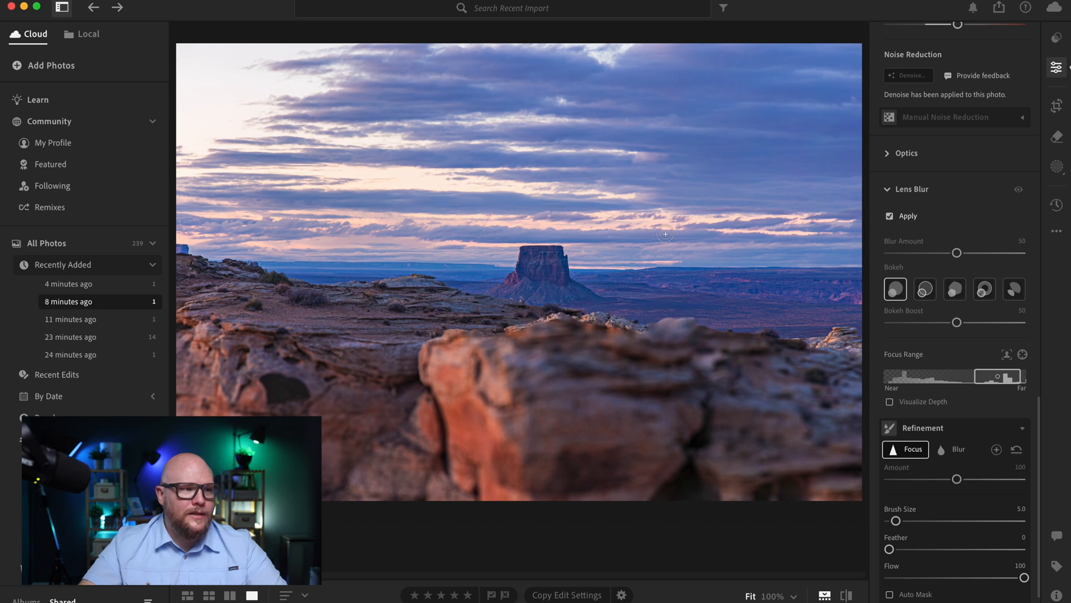
mouse_move(567, 287)
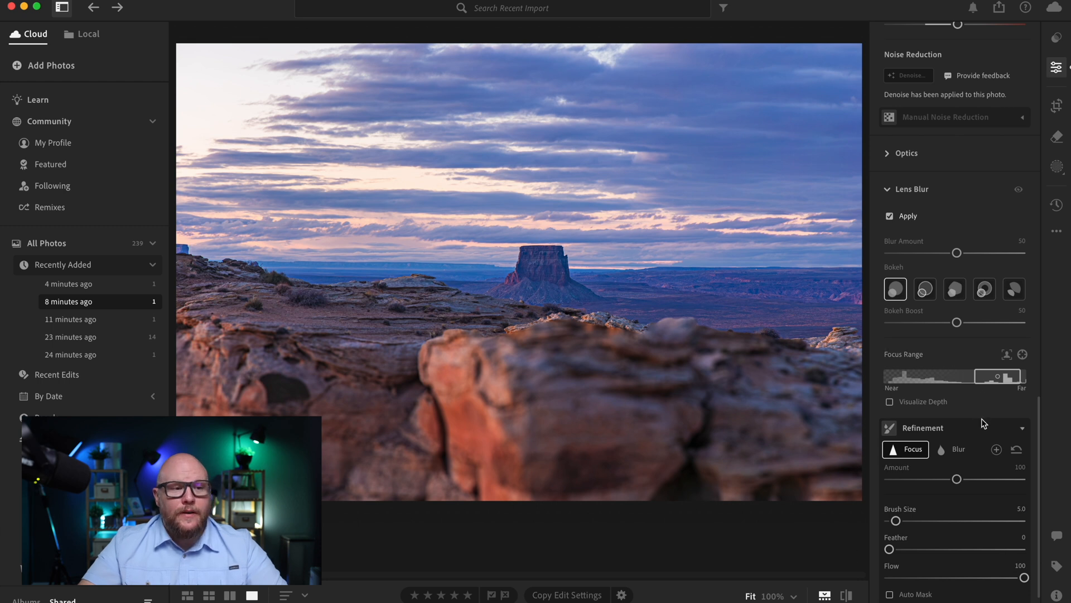
mouse_move(990, 414)
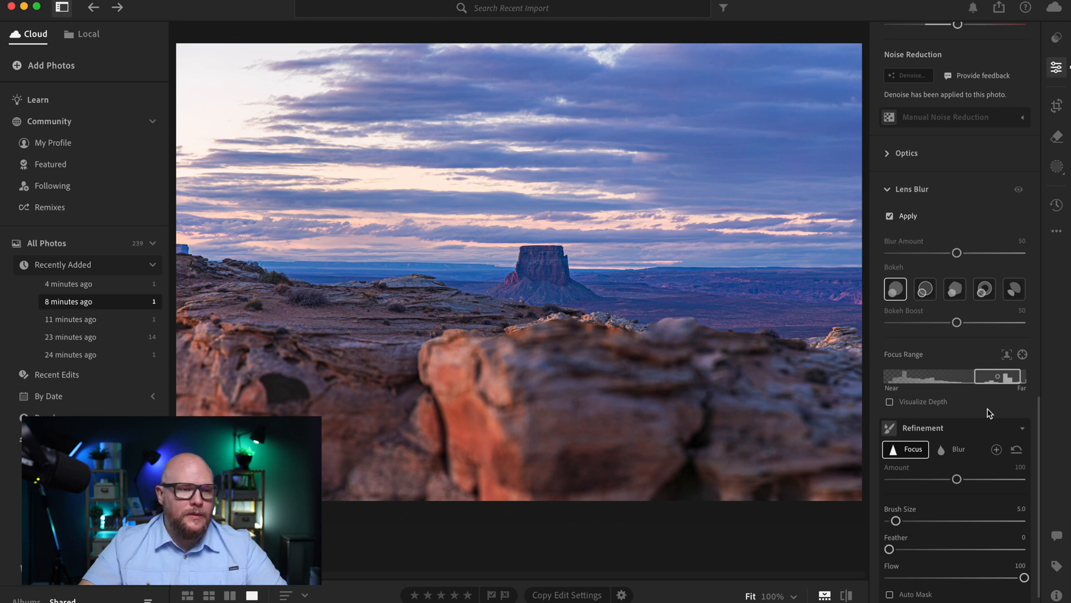
mouse_move(977, 354)
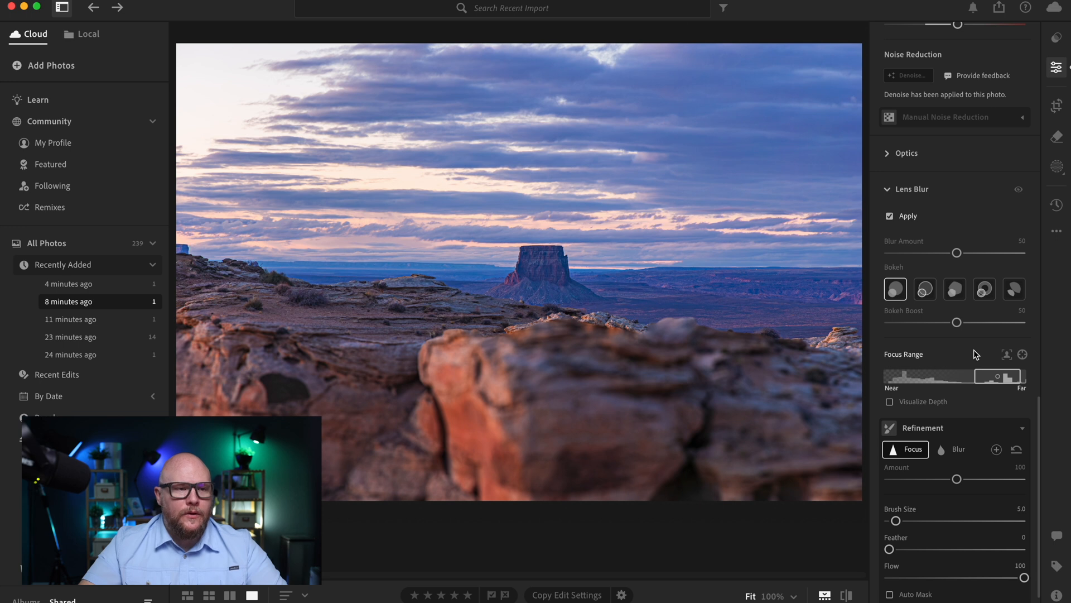
Cycle through the bokeh shape thumbnails and settle on the last shape, blur amount 50.
left_click(924, 288)
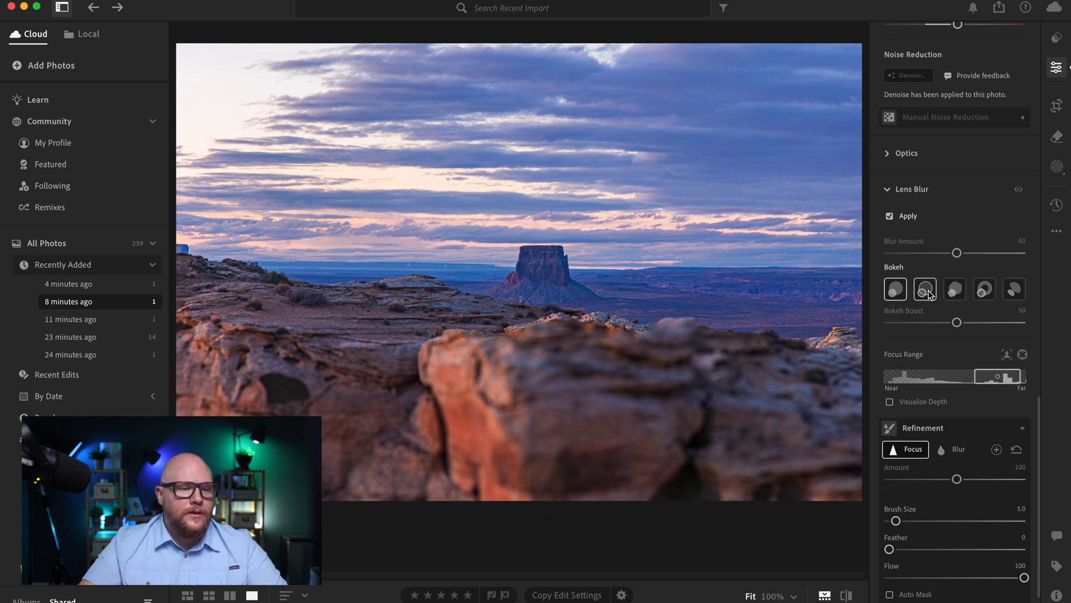
mouse_move(961, 431)
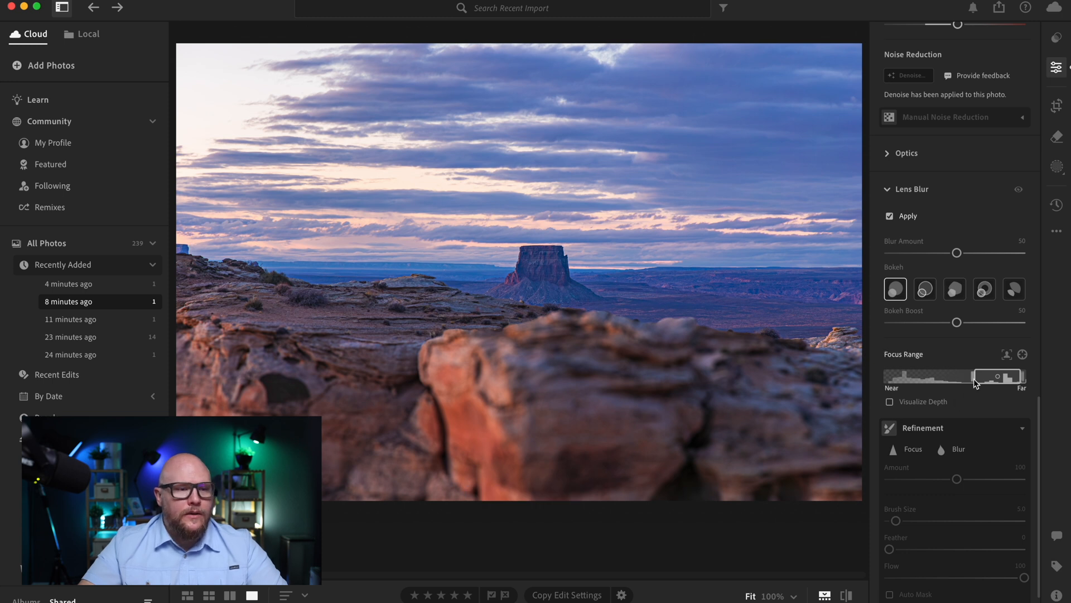
left_click(924, 288)
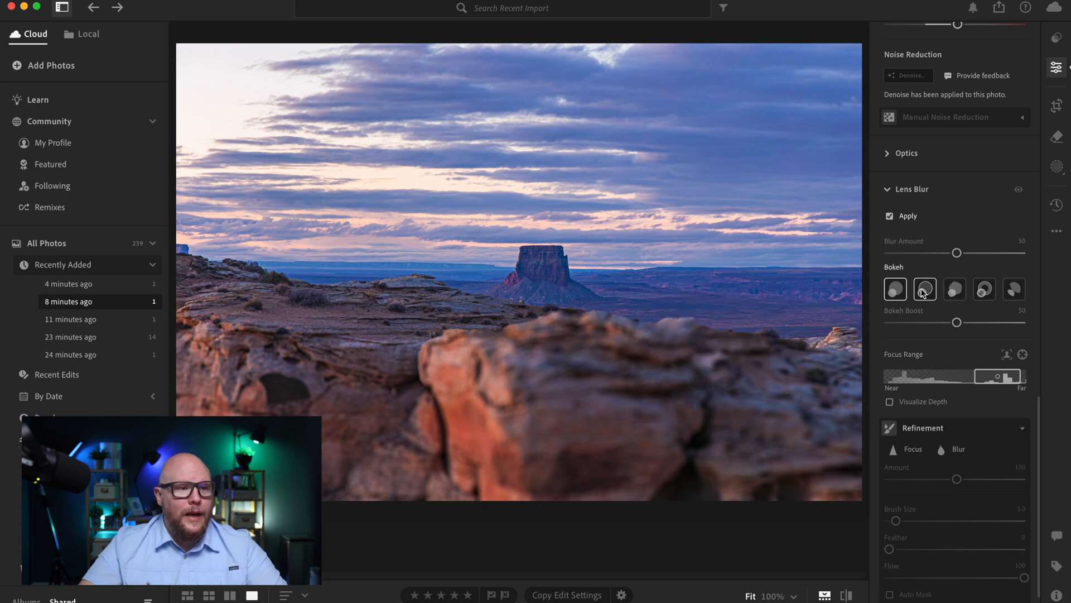
left_click(895, 288)
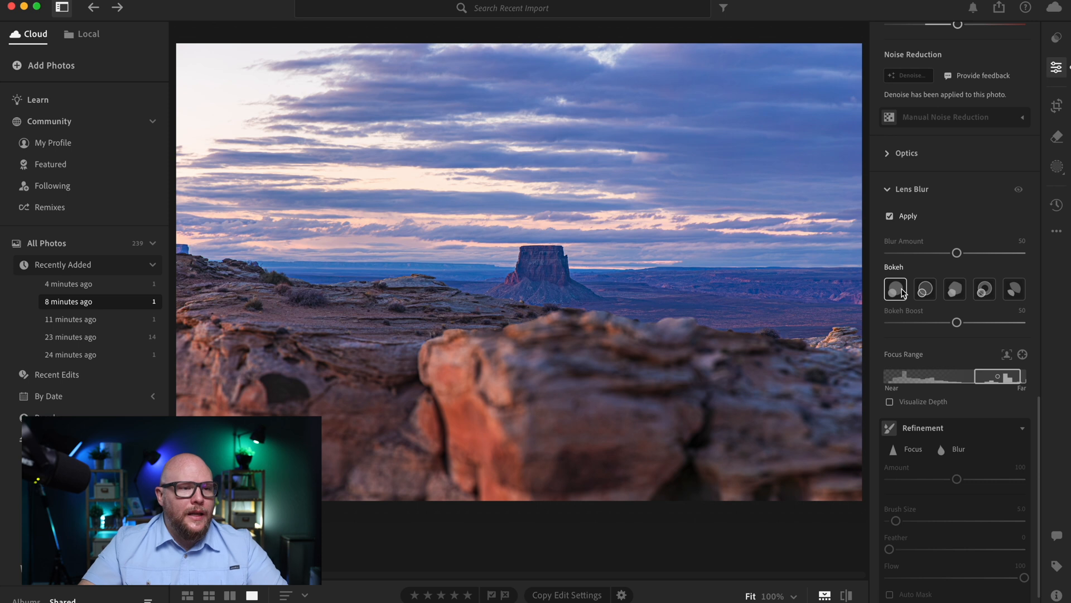
mouse_move(895, 288)
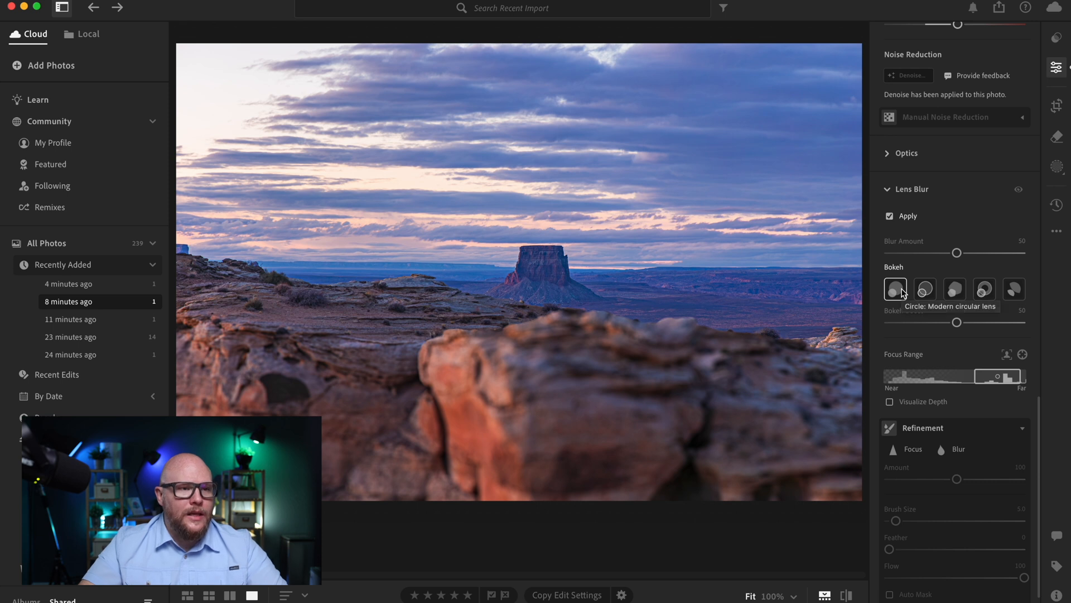
left_click(924, 288)
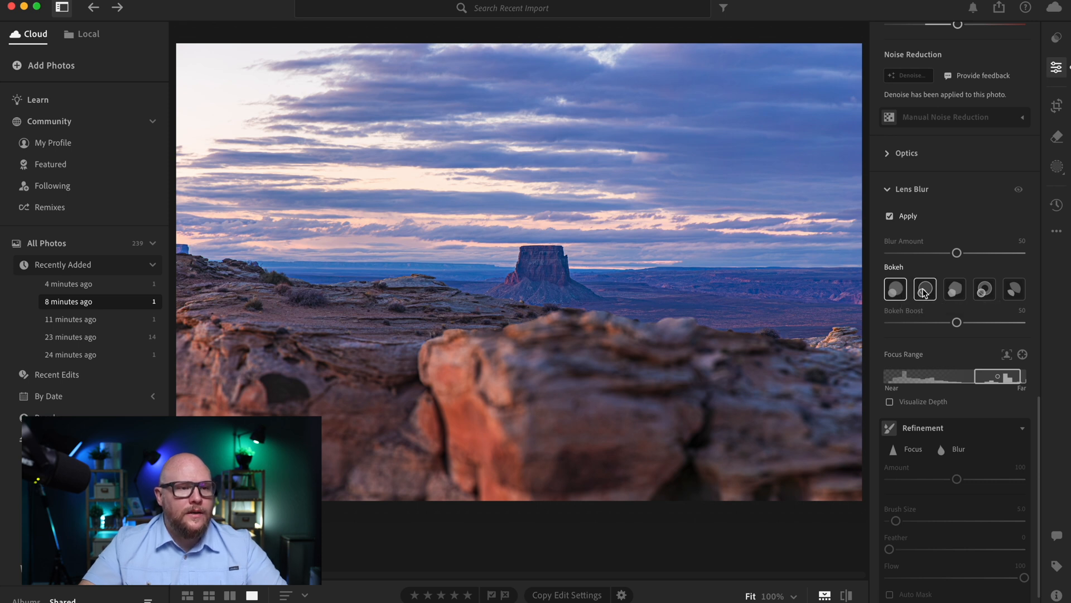
mouse_move(924, 288)
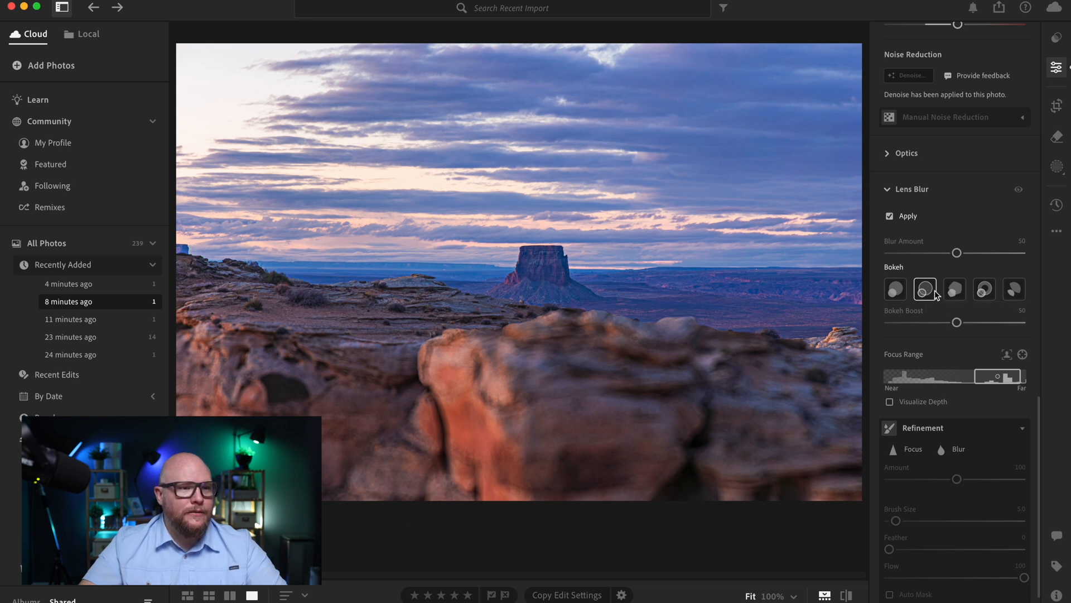
left_click(954, 288)
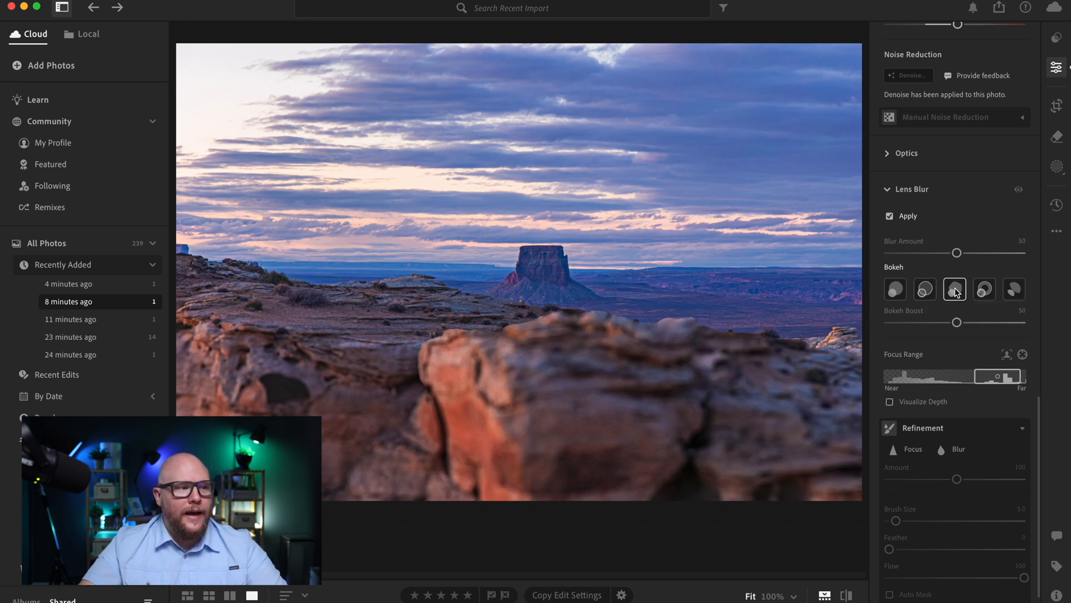
mouse_move(954, 287)
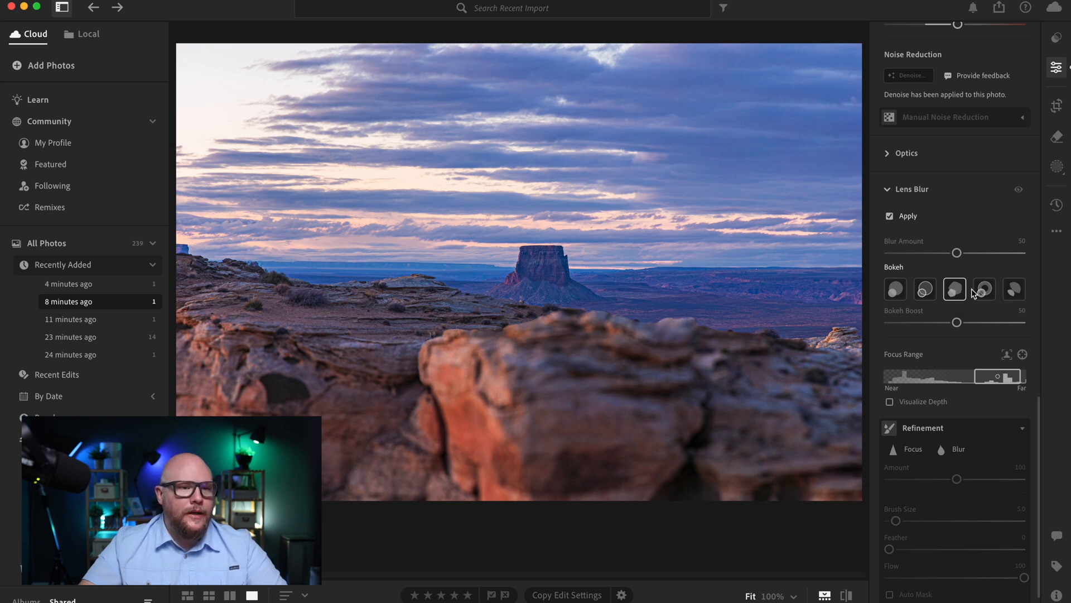
left_click(984, 288)
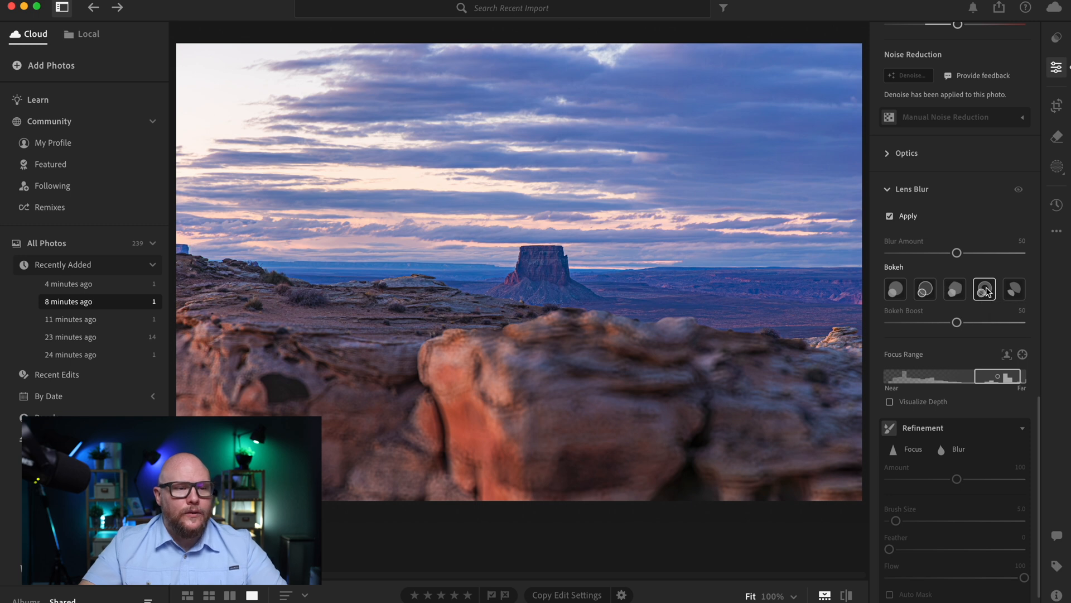
mouse_move(984, 288)
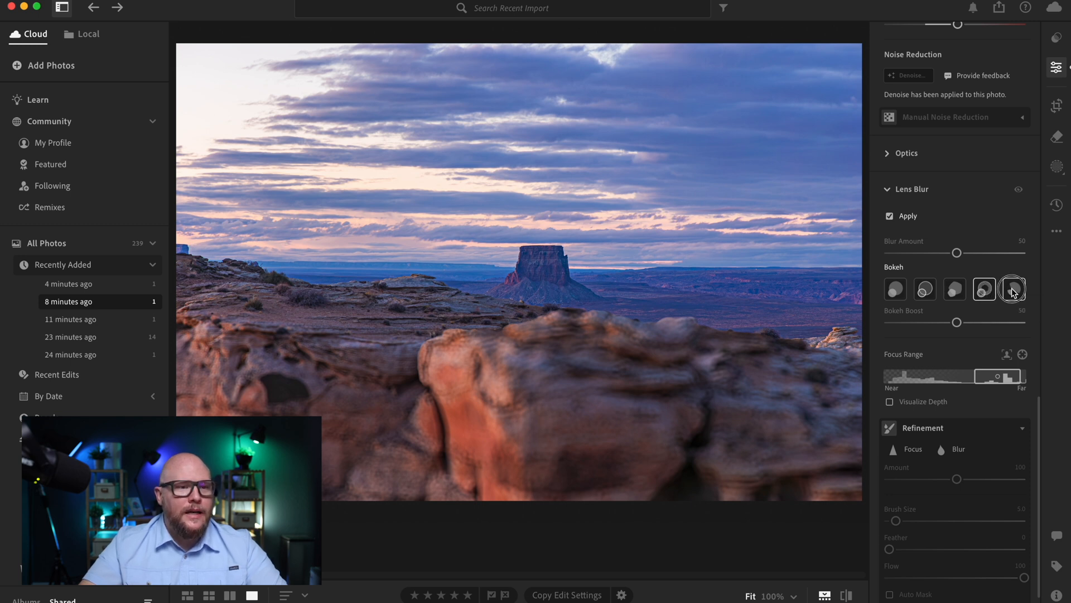
left_click(1013, 287)
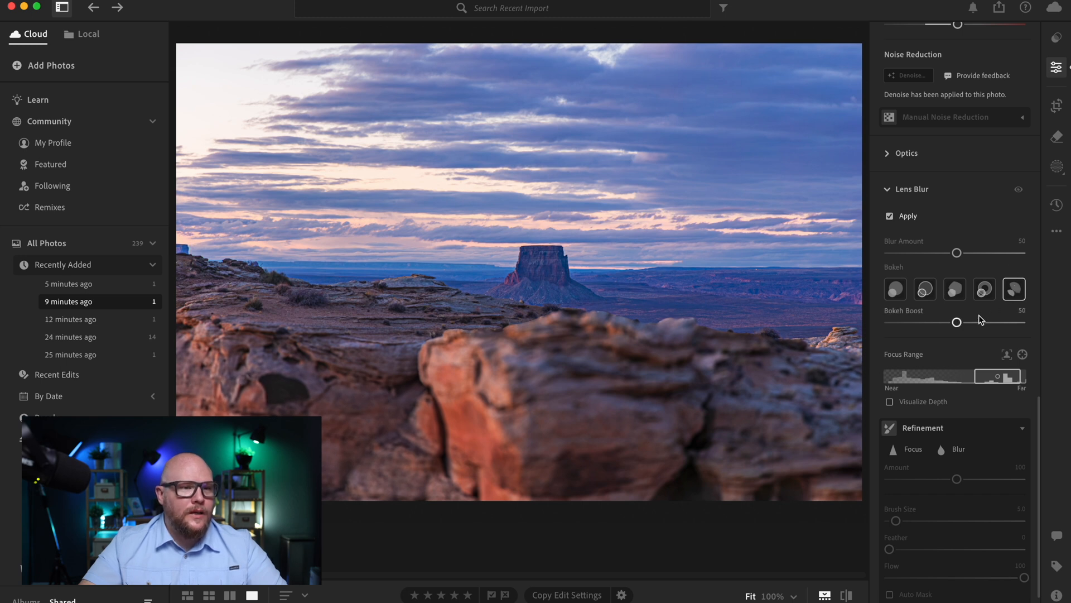
Try Bokeh Boost from near zero to maximum, pick the second bokeh shape, and leave boost at 29.
left_click_drag(957, 322, 1004, 321)
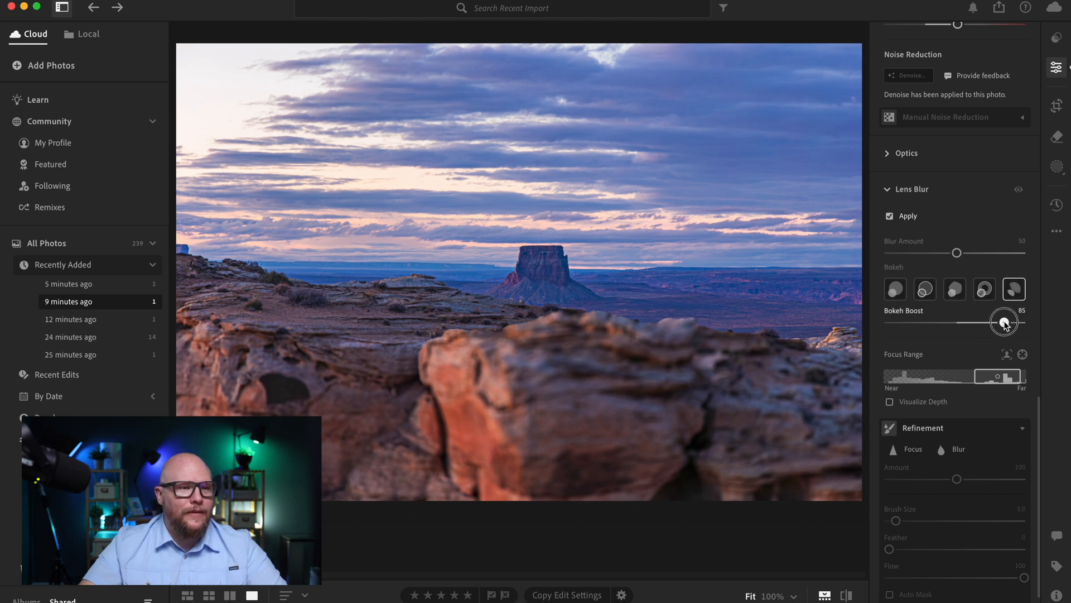
left_click_drag(1003, 322, 986, 321)
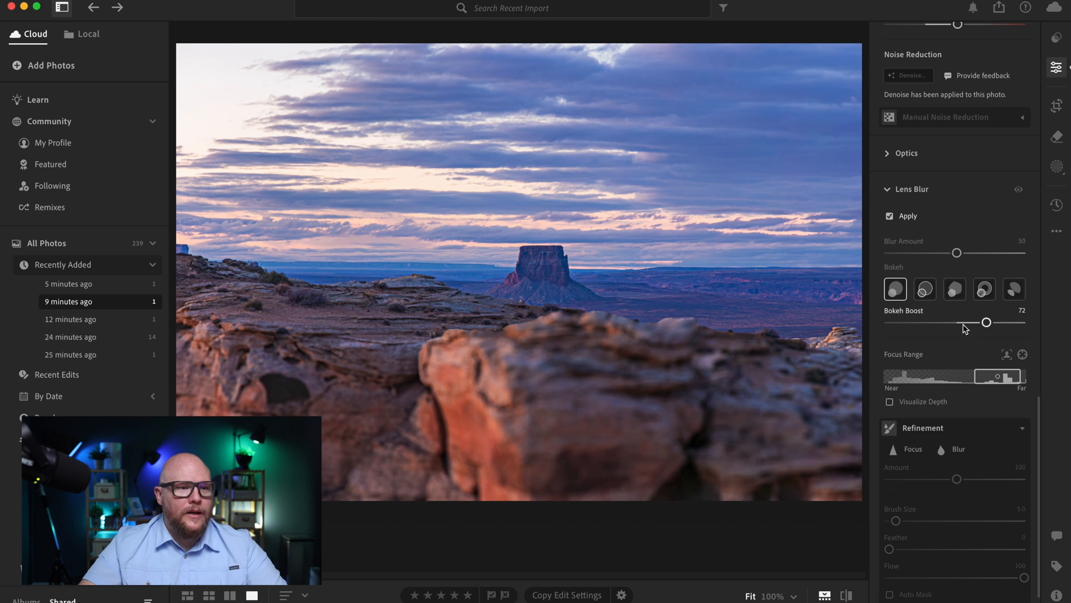
left_click_drag(985, 322, 900, 322)
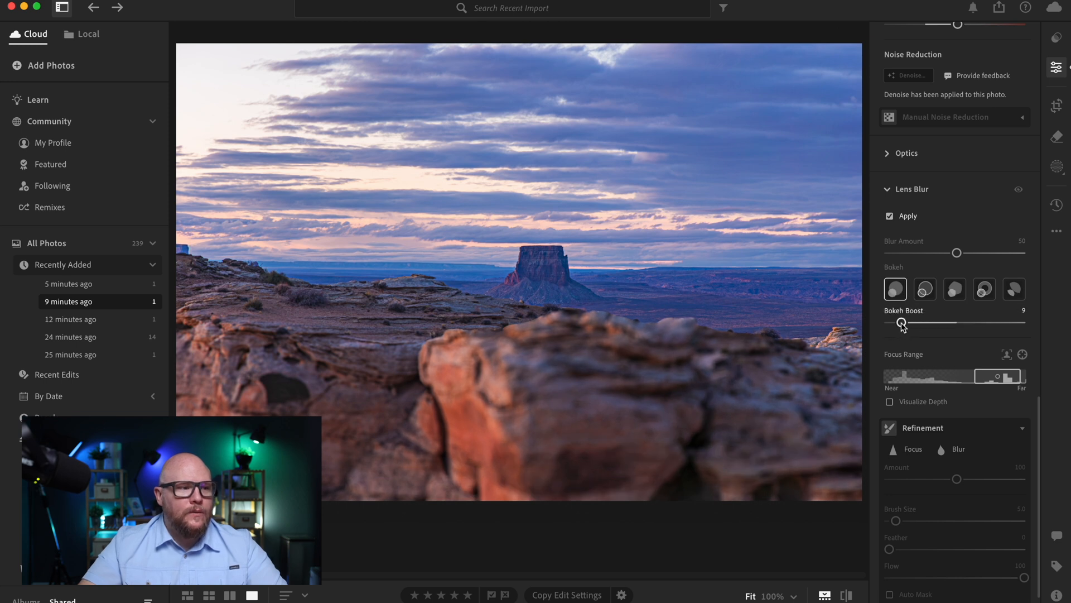
left_click_drag(902, 323, 946, 322)
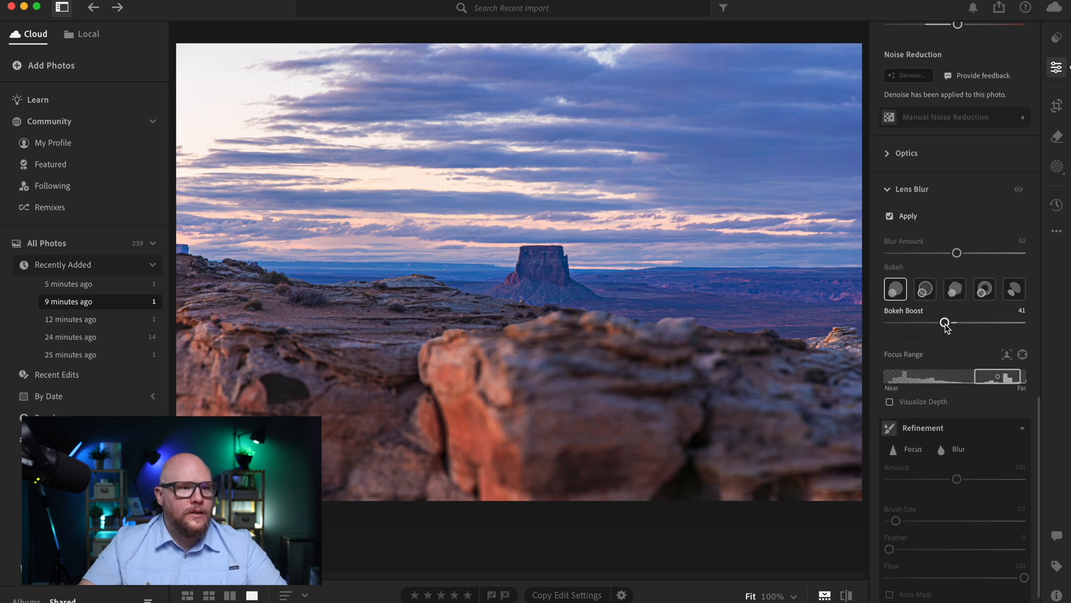
left_click_drag(946, 321, 1024, 321)
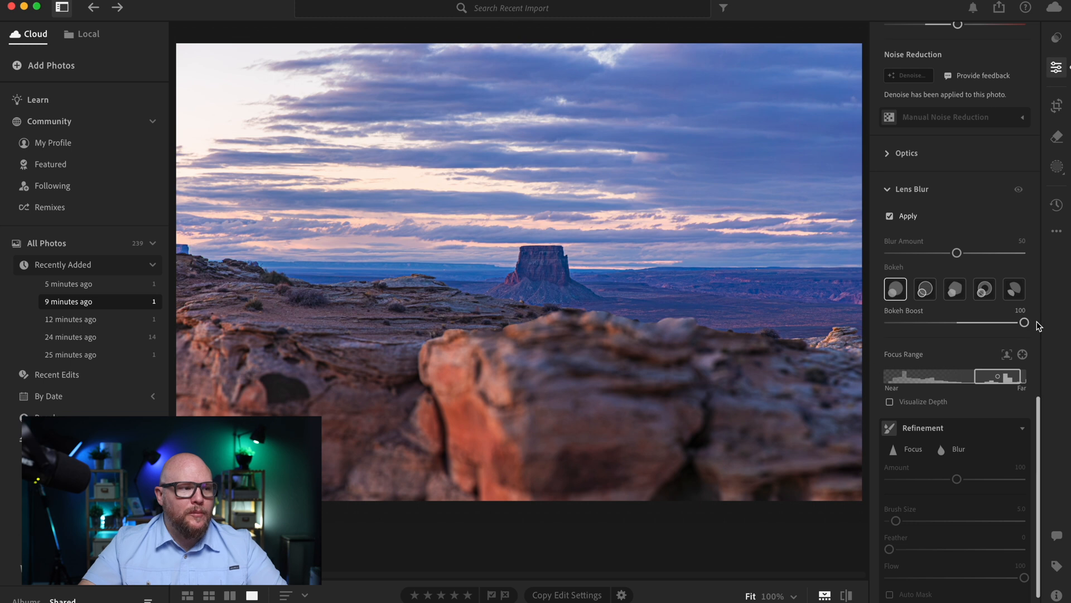
left_click(924, 287)
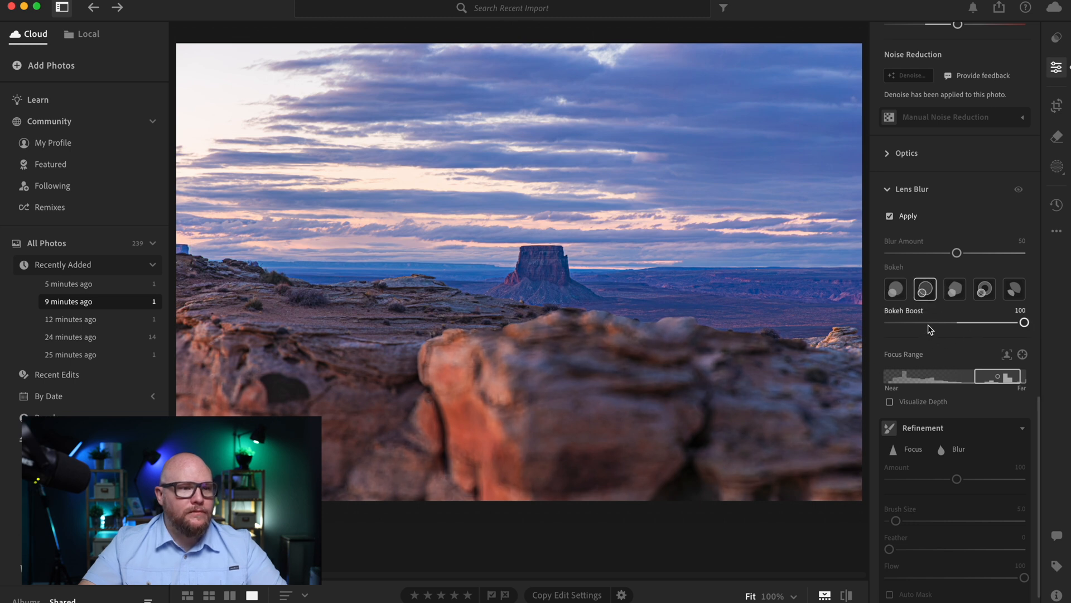
left_click_drag(1024, 321, 930, 321)
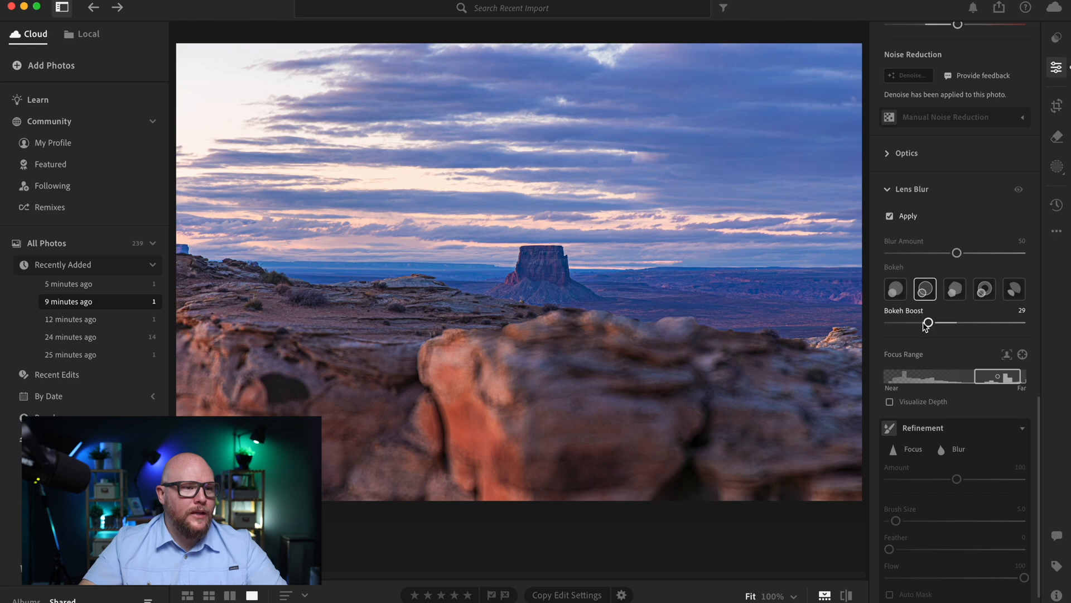